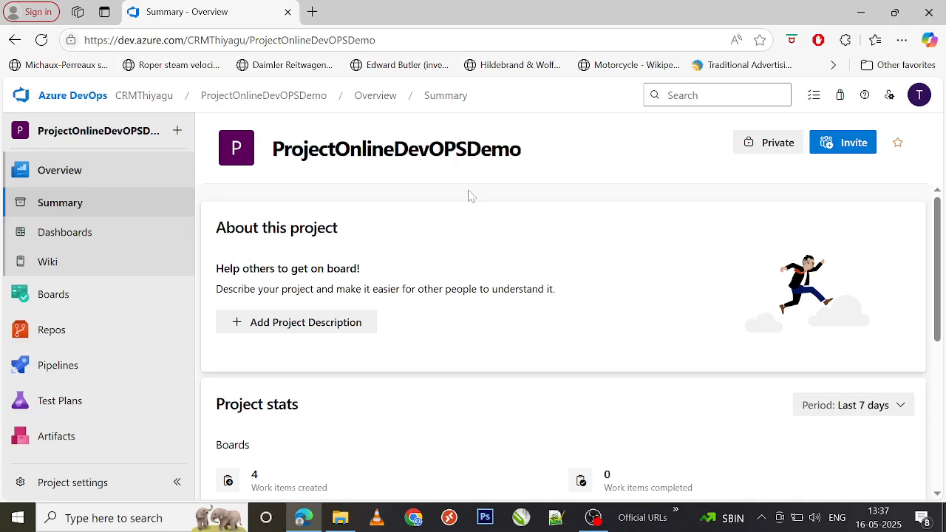
mouse_move(83, 489)
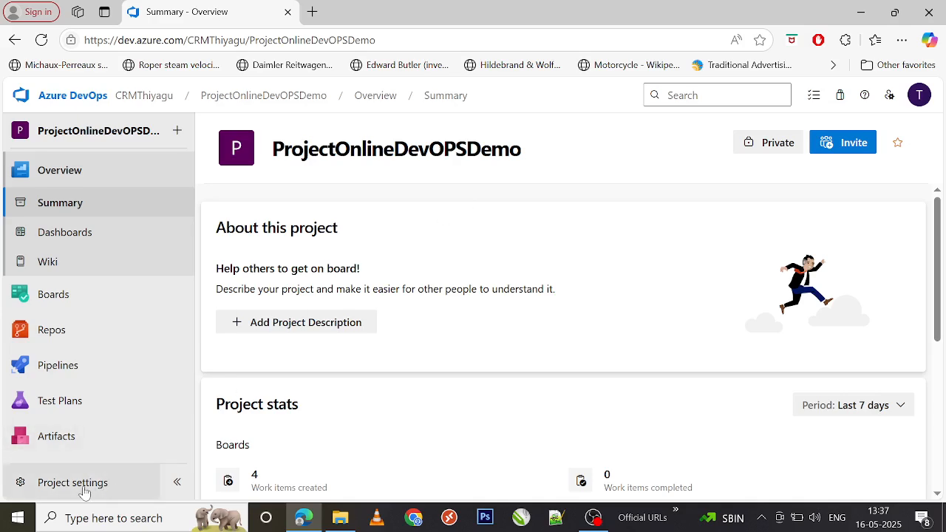
Open Project settings for the ProjectOnlineDevOPSDemo project
click(72, 482)
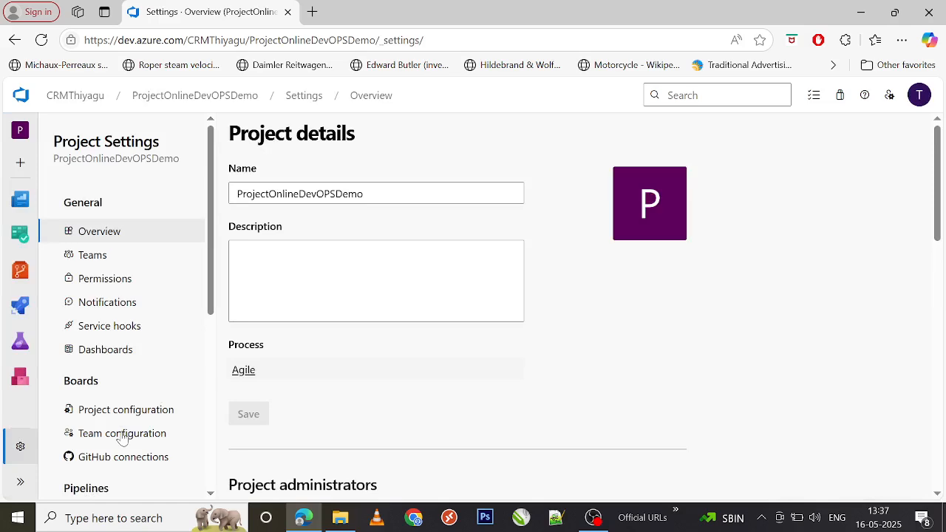
Show the User Story templates under Team configuration's Templates tab
click(122, 433)
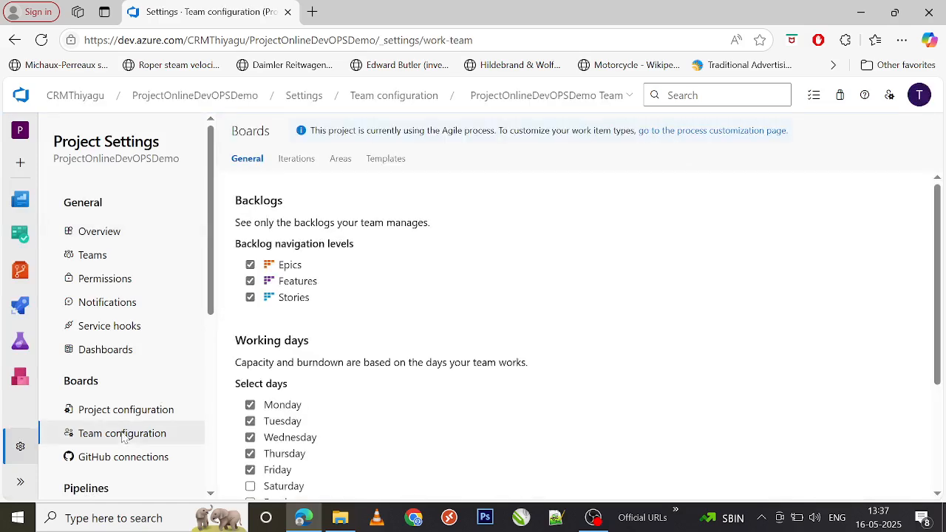
mouse_move(389, 206)
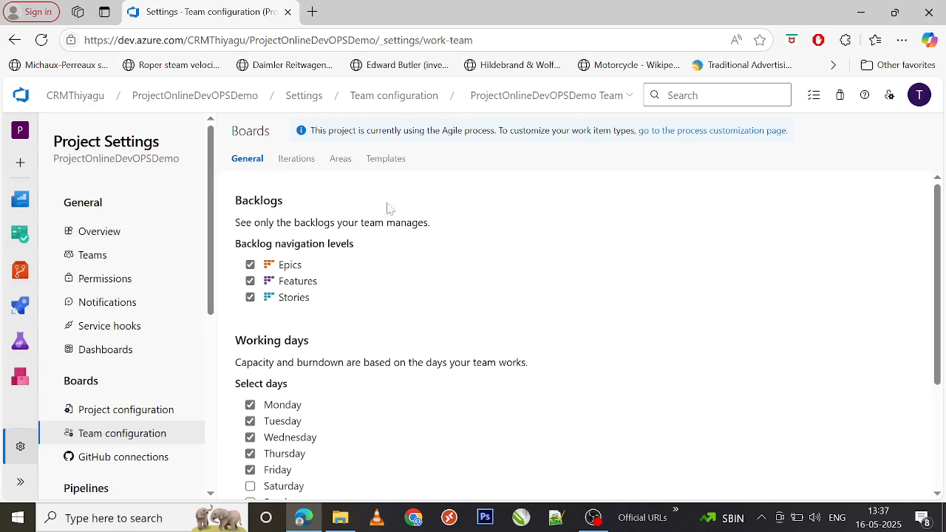
click(385, 158)
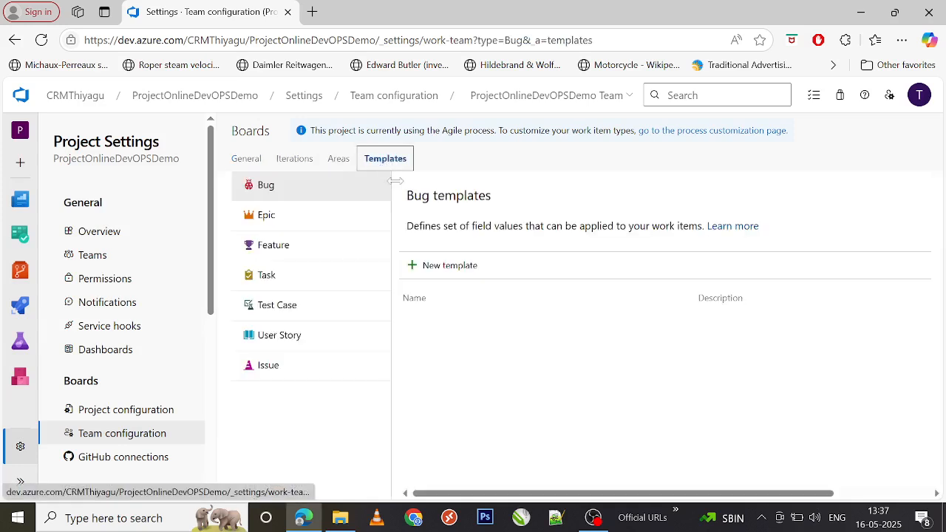
mouse_move(320, 224)
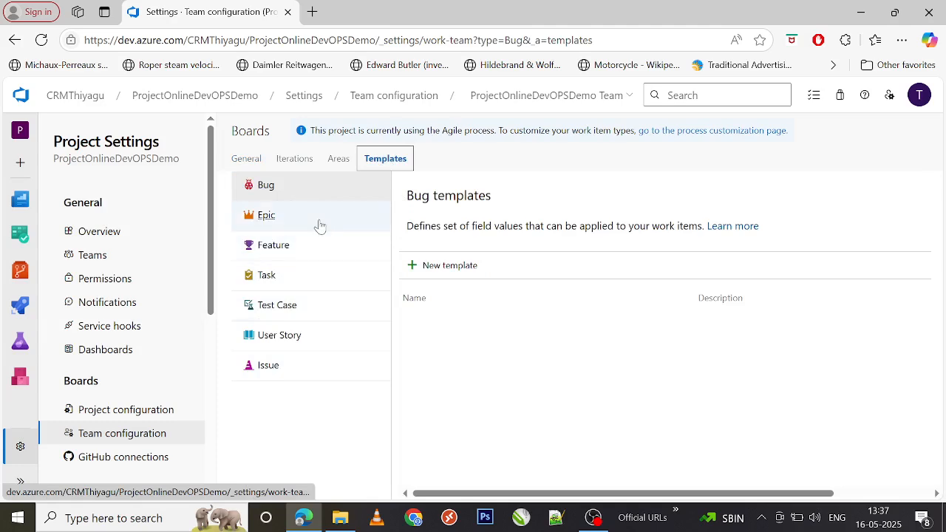
mouse_move(338, 418)
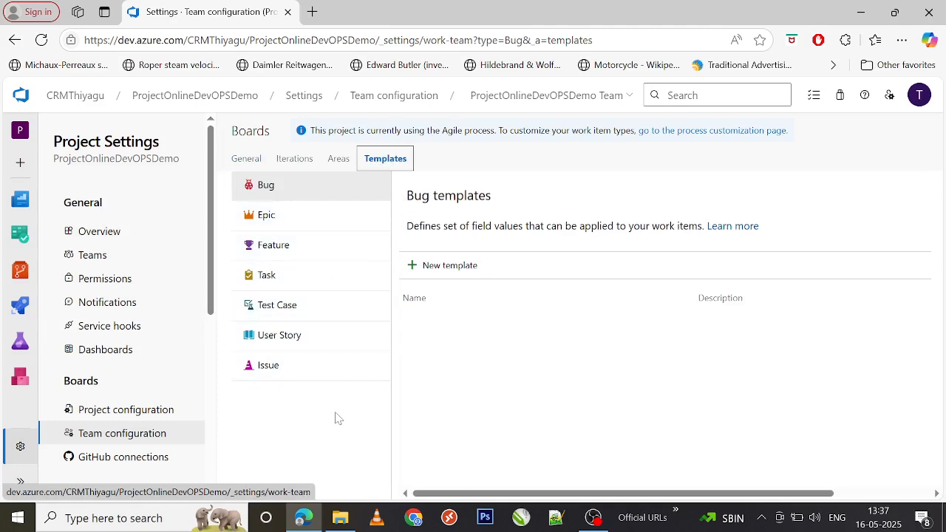
mouse_move(346, 396)
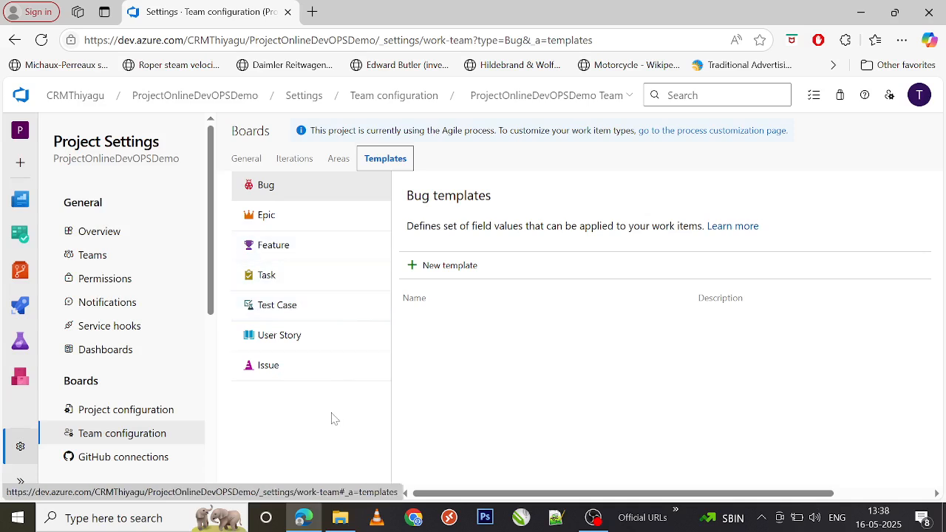
mouse_move(481, 333)
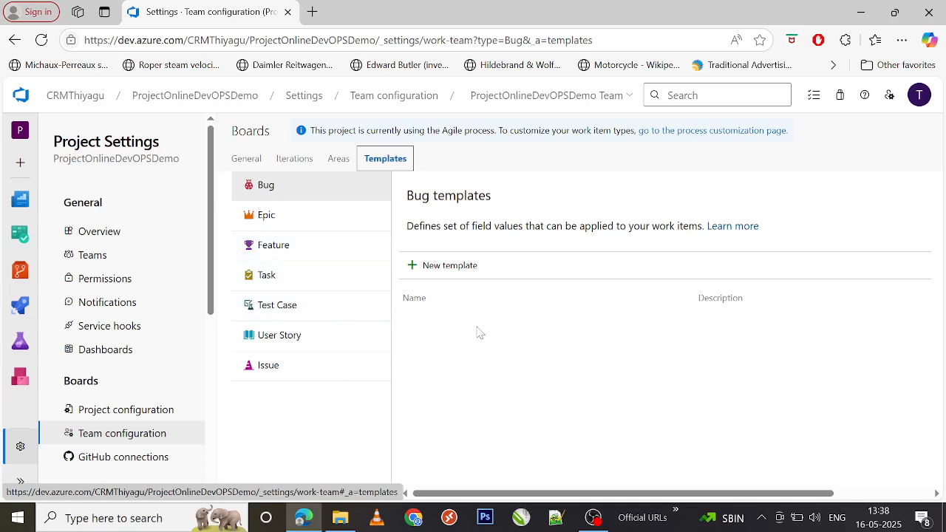
mouse_move(448, 338)
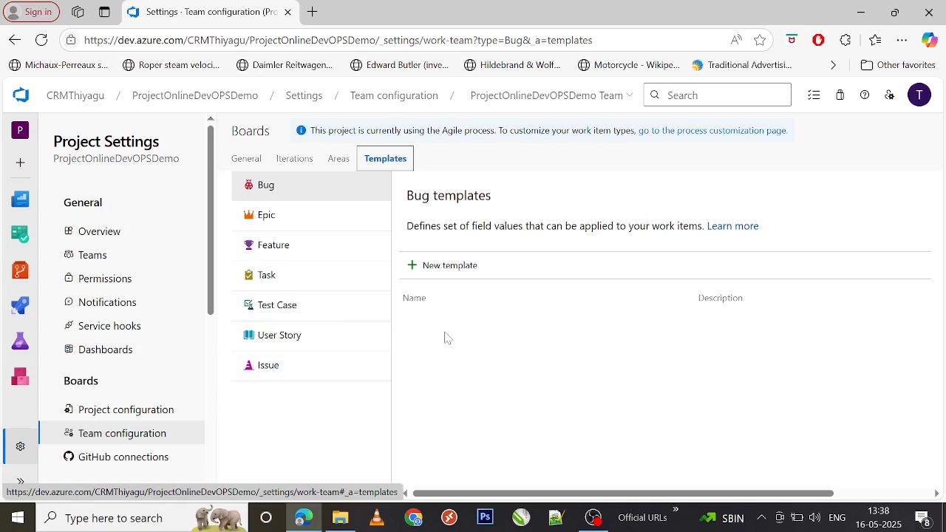
mouse_move(280, 336)
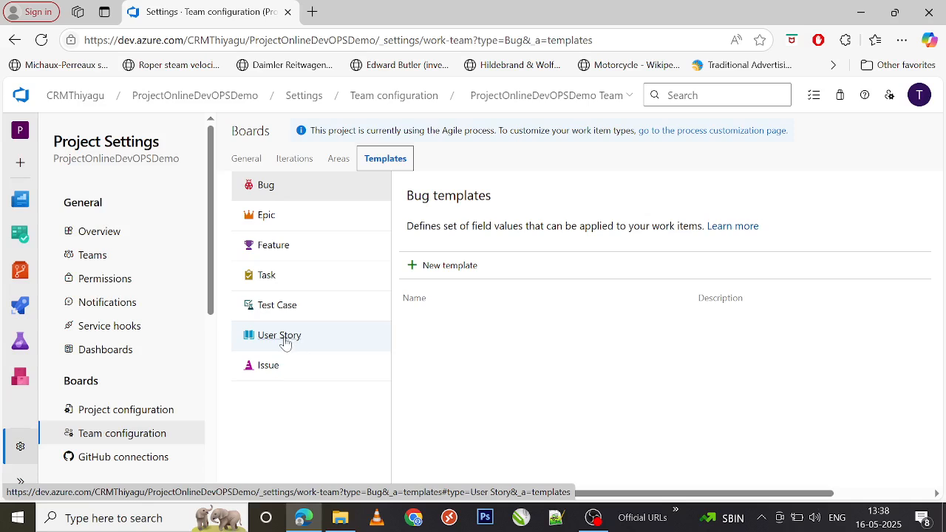
click(277, 334)
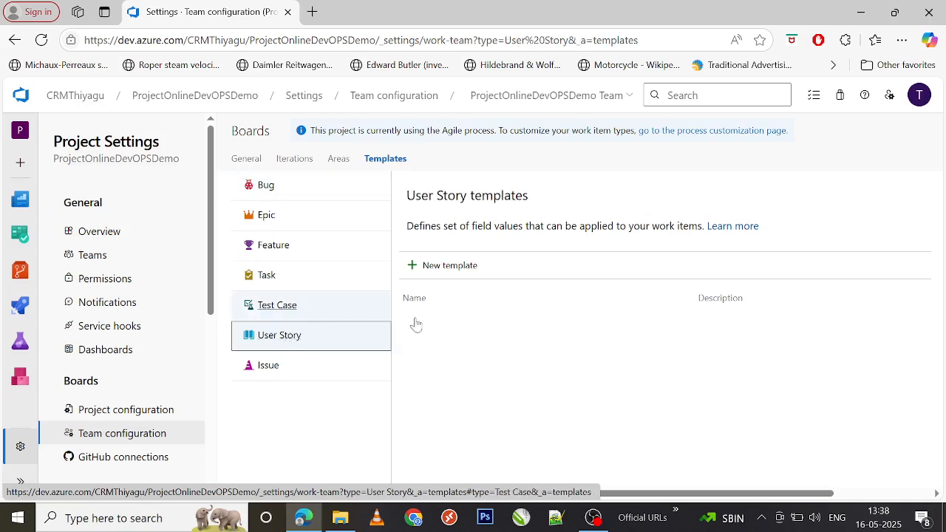
mouse_move(450, 270)
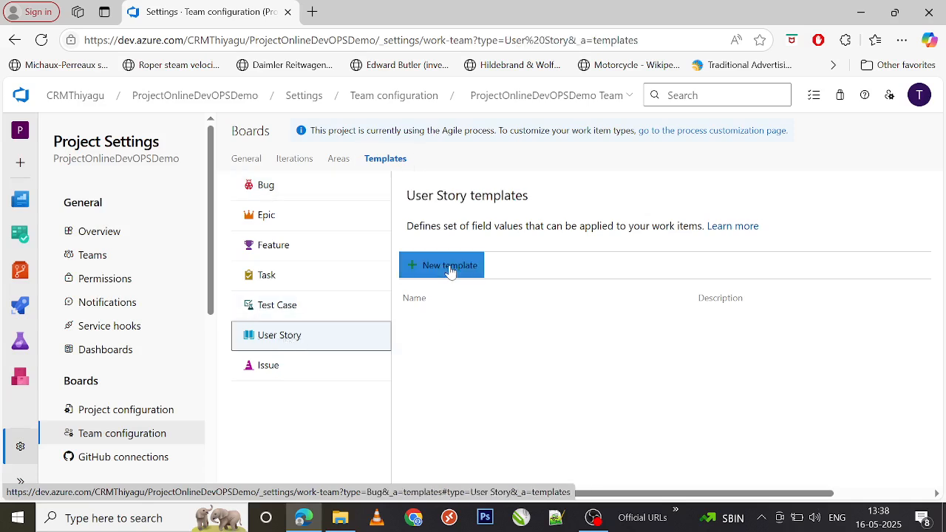
Start a new User Story template named 'Payment - Gift card'
click(441, 265)
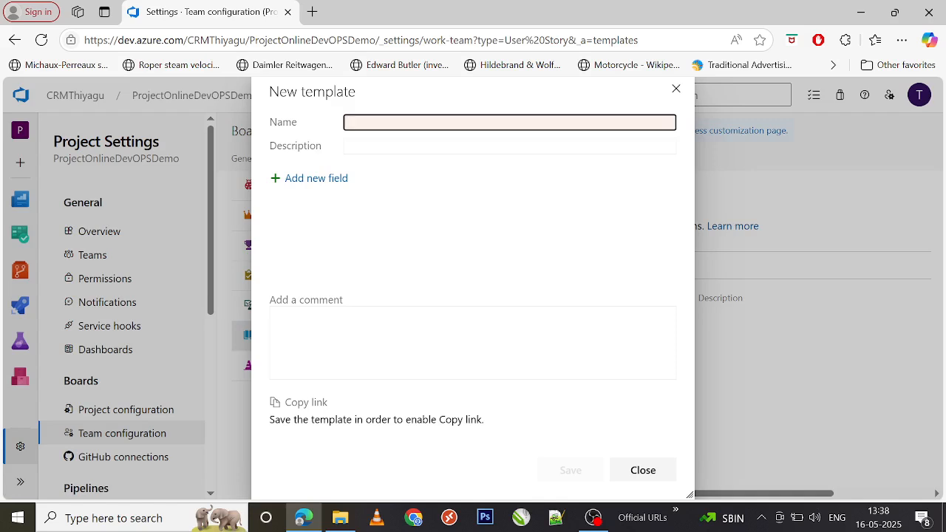
text(Payment)
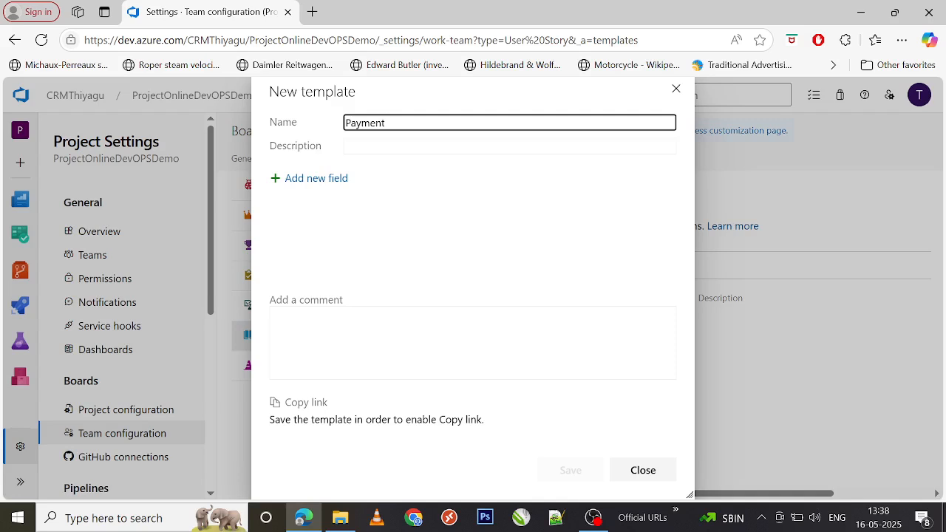
text(- G)
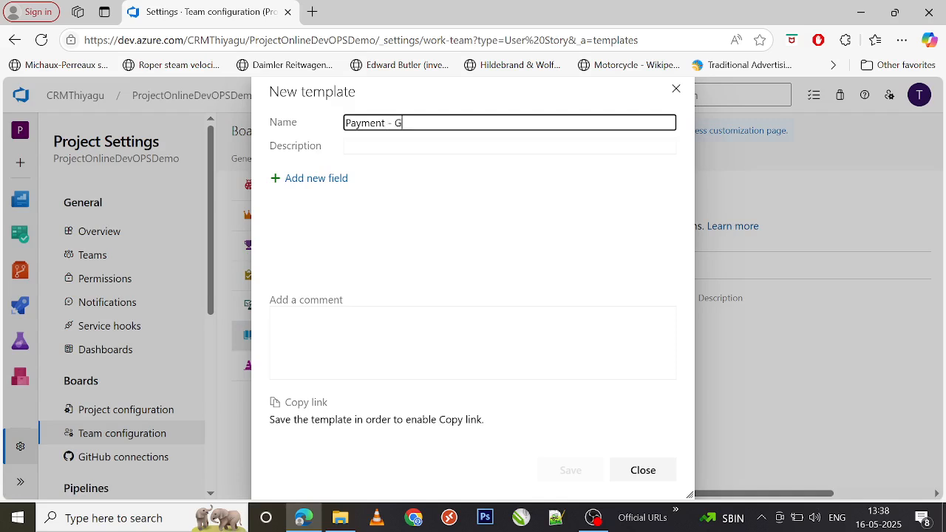
text(ift car)
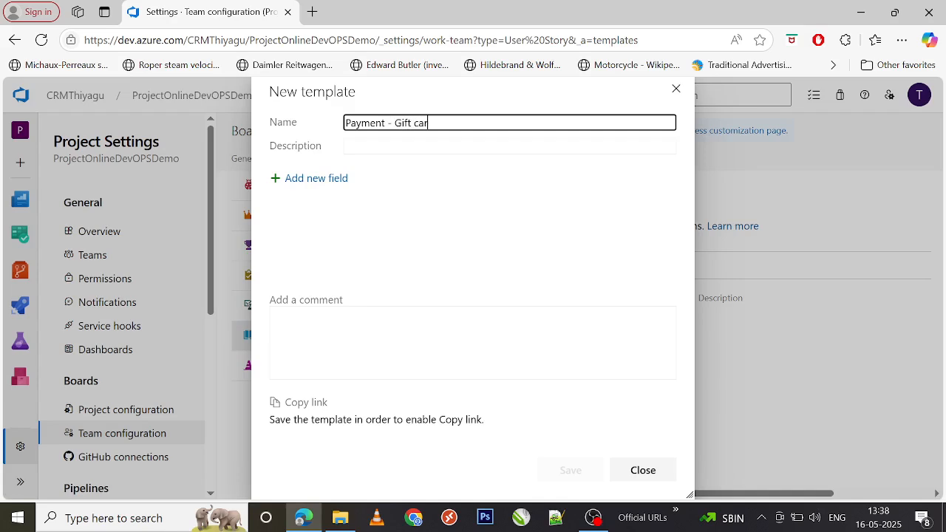
text(d)
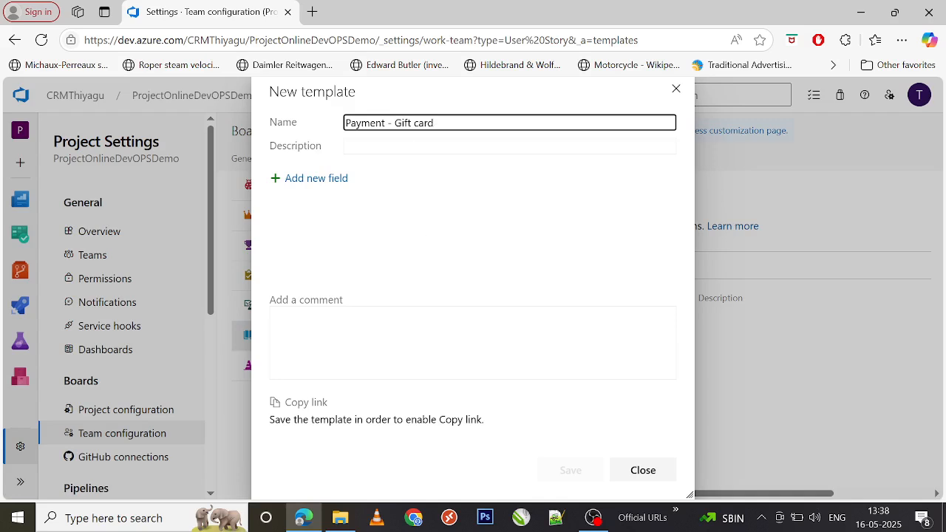
mouse_move(322, 178)
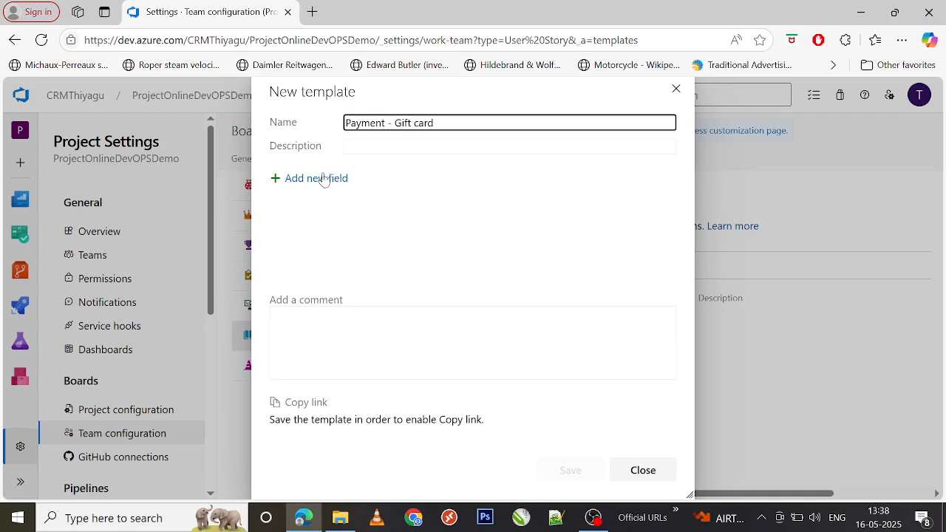
Add a Description field with value 'Payment related user story' to the template
click(308, 177)
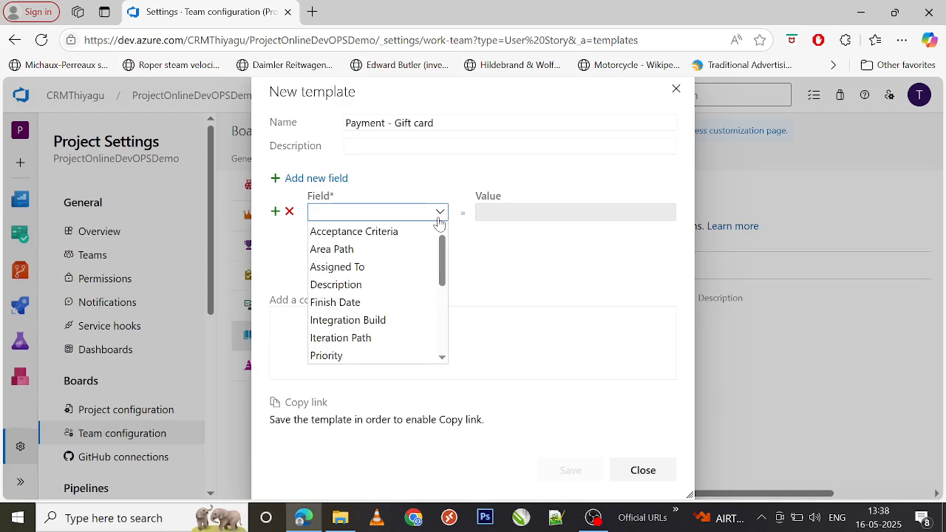
mouse_move(371, 288)
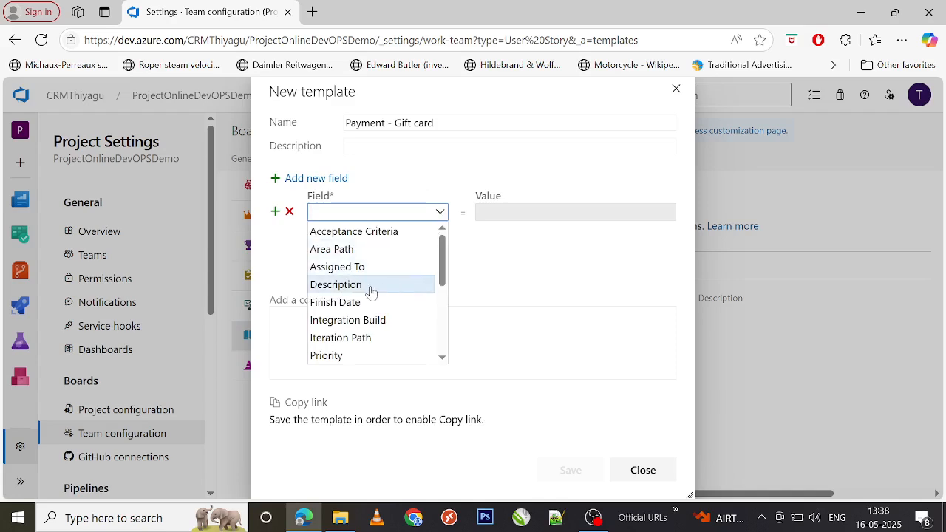
click(336, 285)
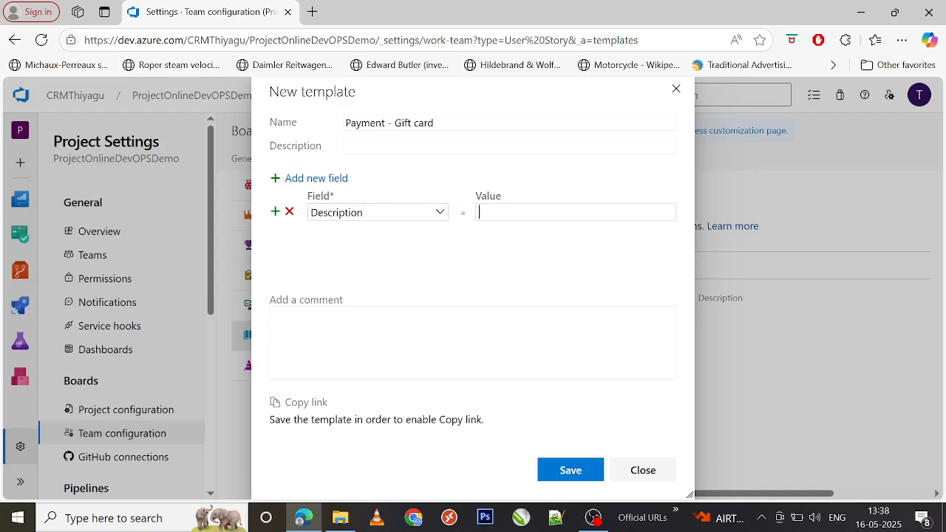
text(Payment)
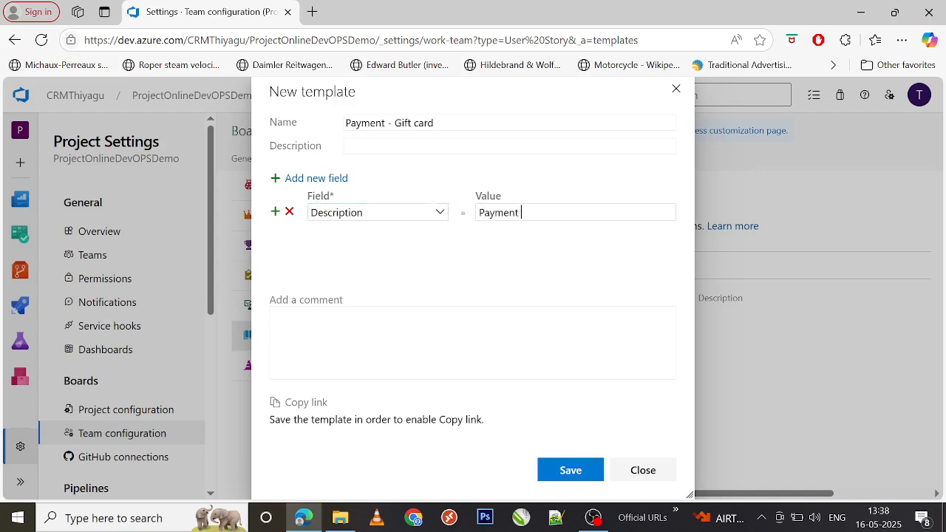
text(related user)
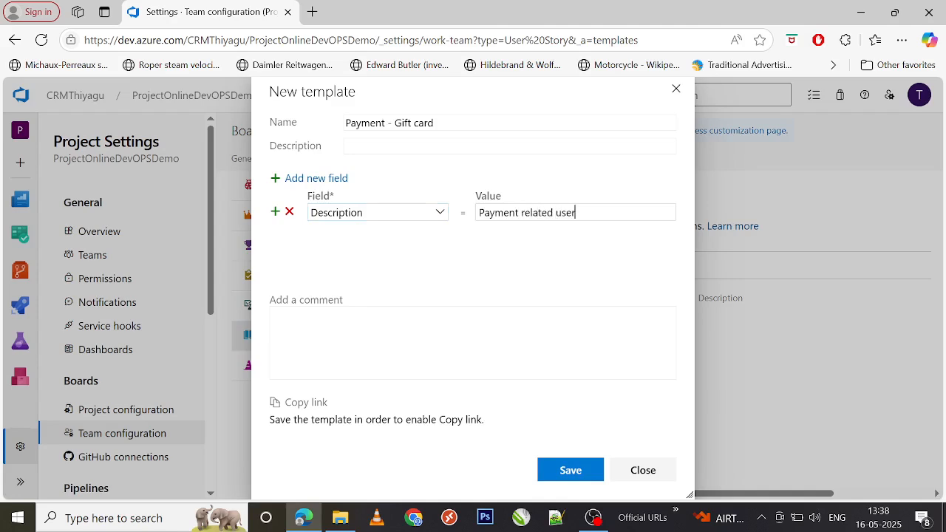
text(story)
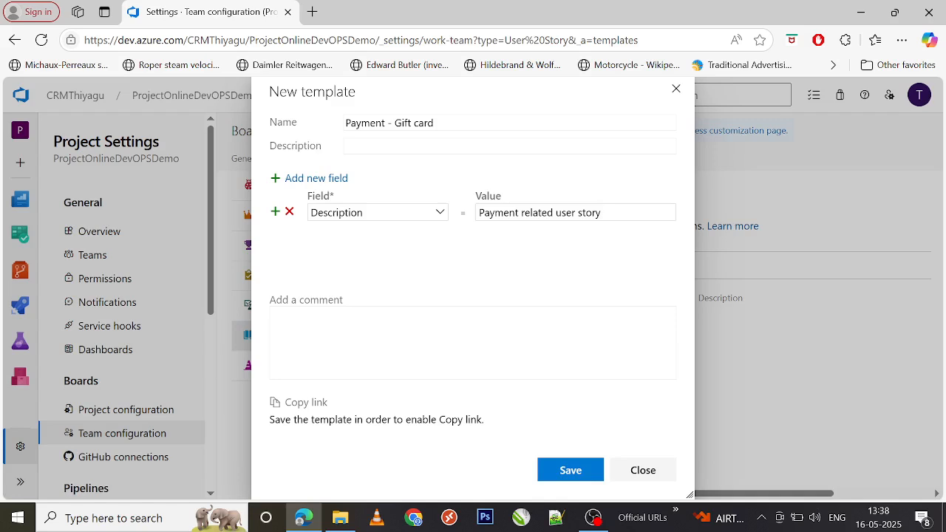
mouse_move(346, 251)
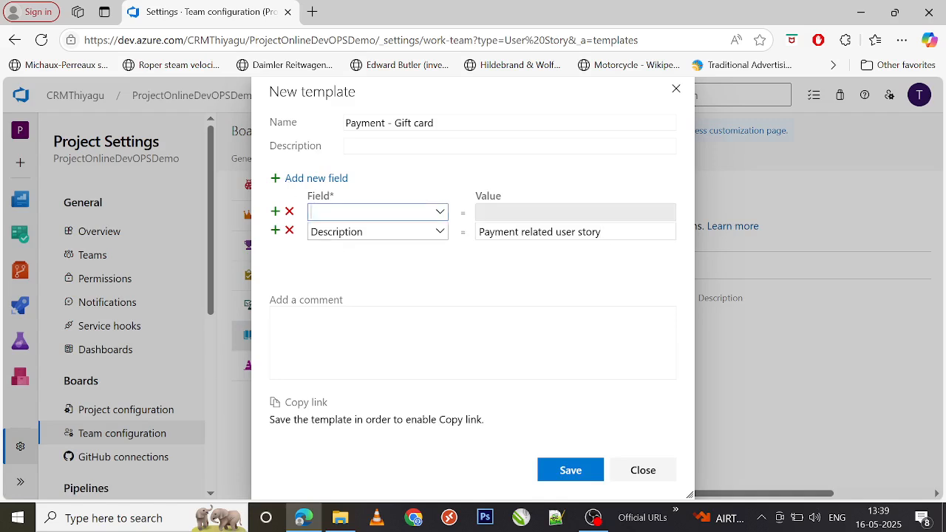
Add a Priority field set to 3 in the template
click(377, 212)
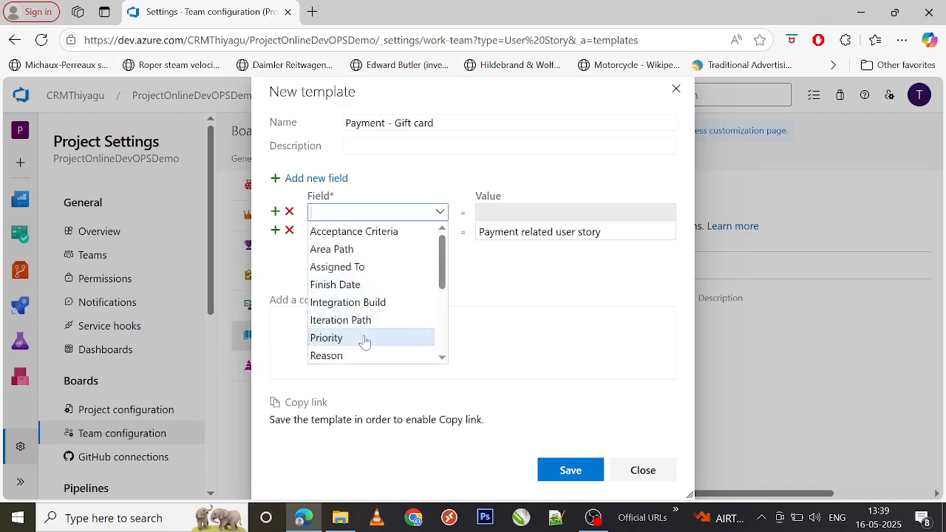
click(326, 338)
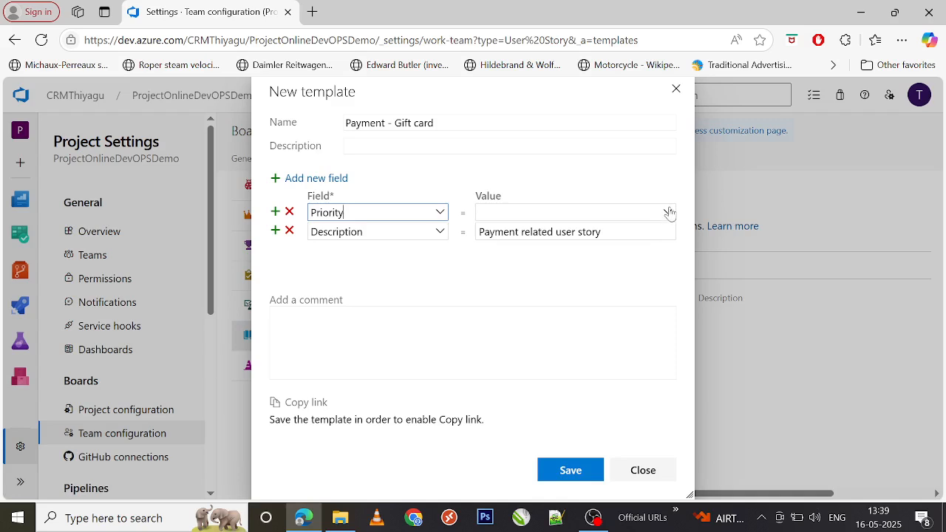
text(3)
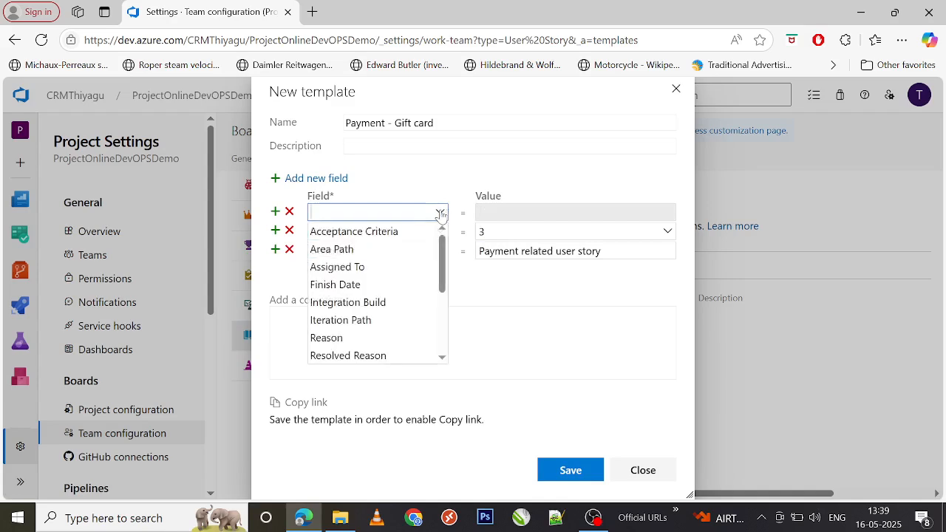
Add a Tags field that adds the Payment tag
scroll(down, 3)
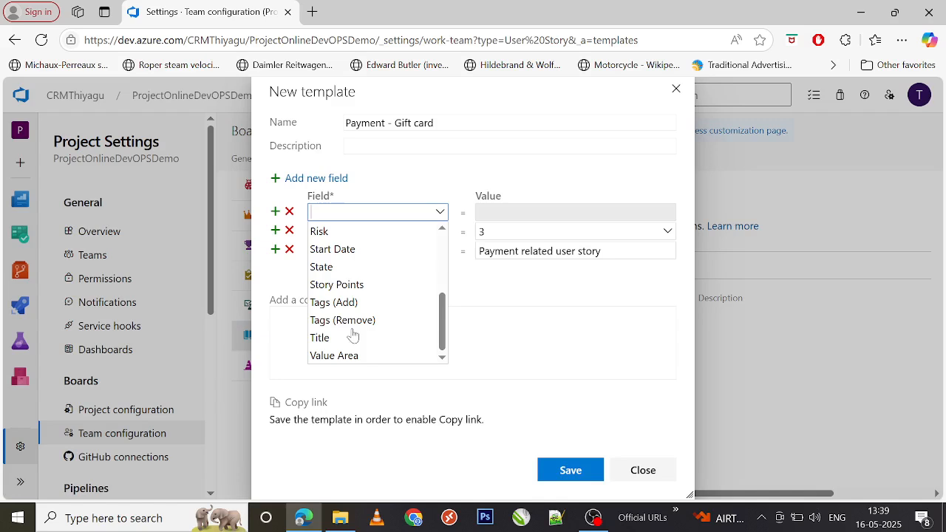
click(333, 302)
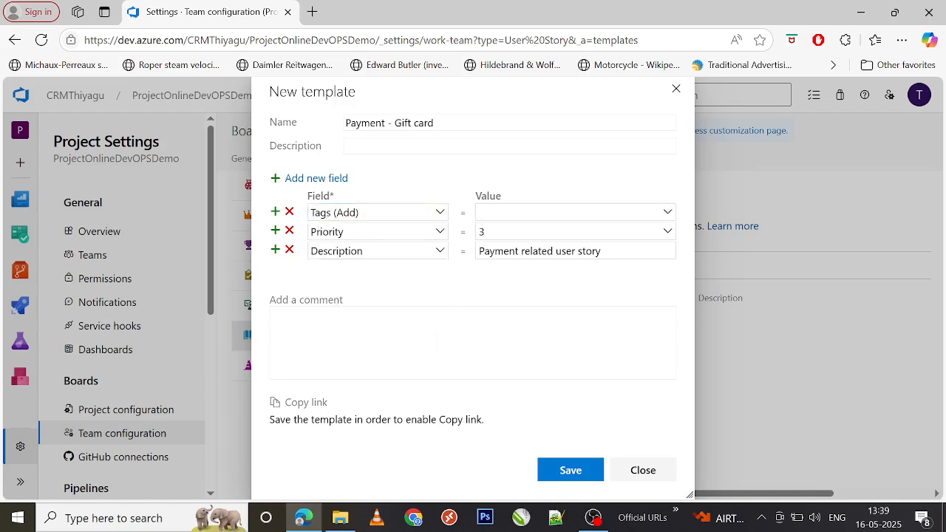
text(P)
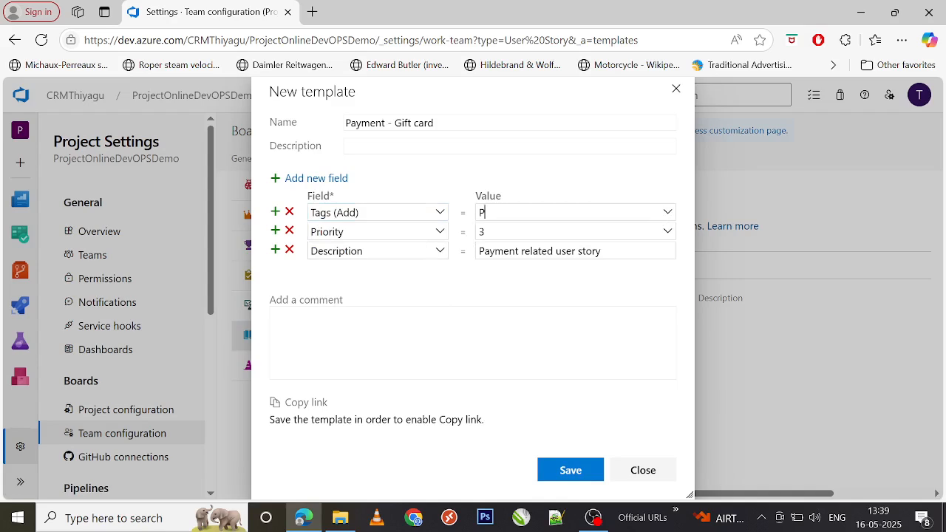
text(ayment)
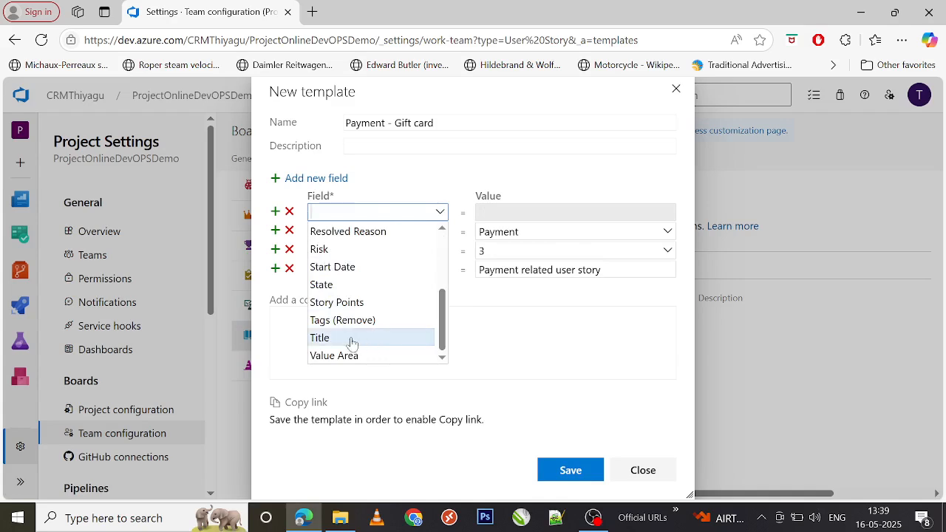
Add a Title field 'Payment - GC' and save the four-field template
click(320, 338)
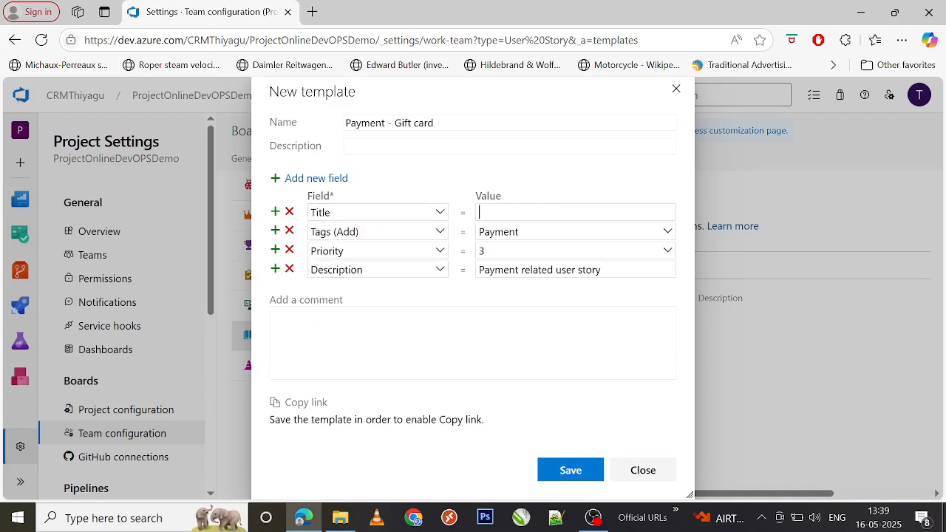
text(Payment -)
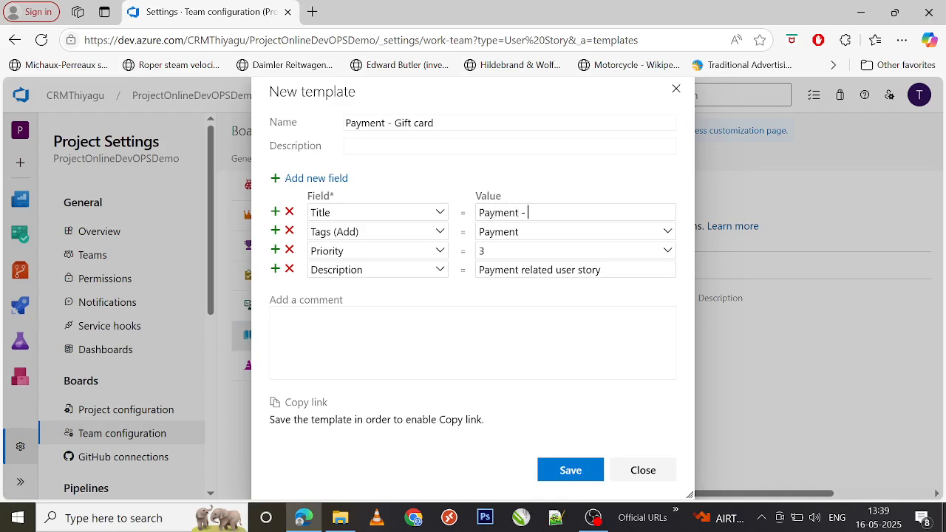
text(GC)
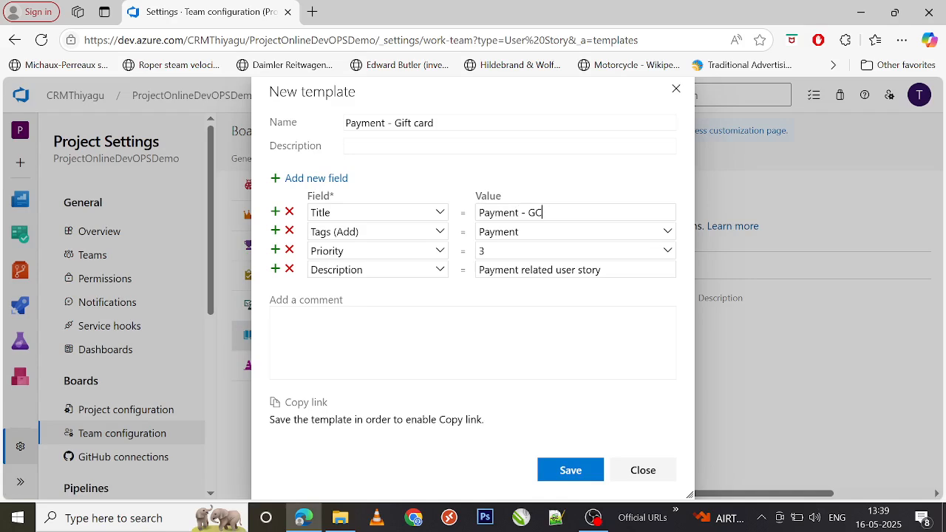
mouse_move(551, 396)
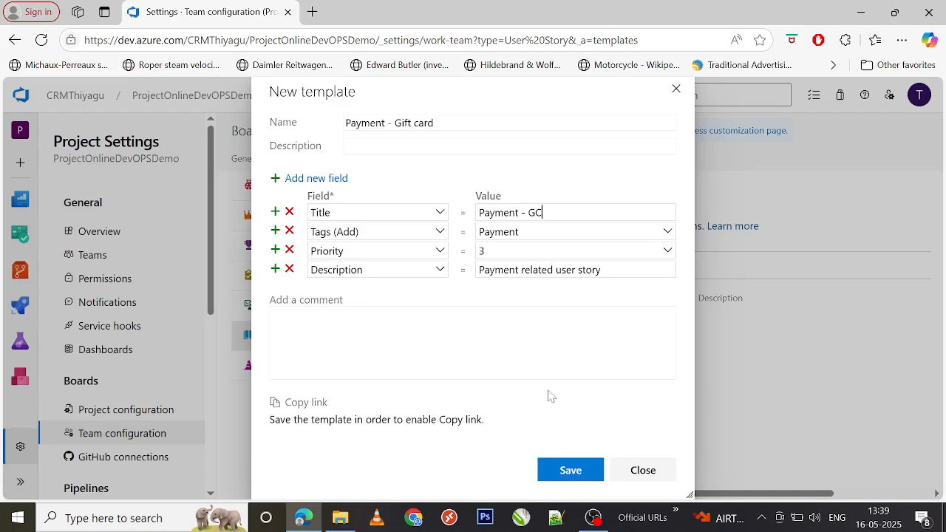
mouse_move(381, 186)
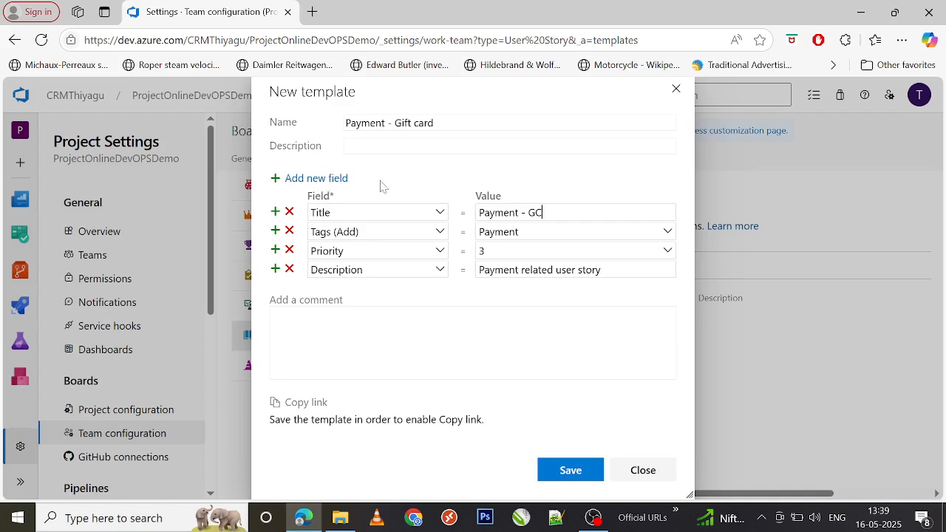
mouse_move(463, 181)
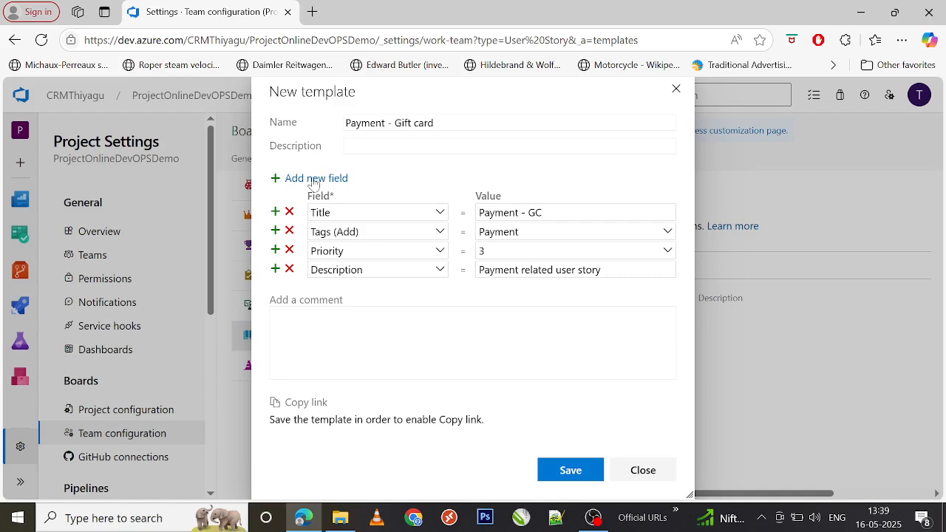
mouse_move(470, 440)
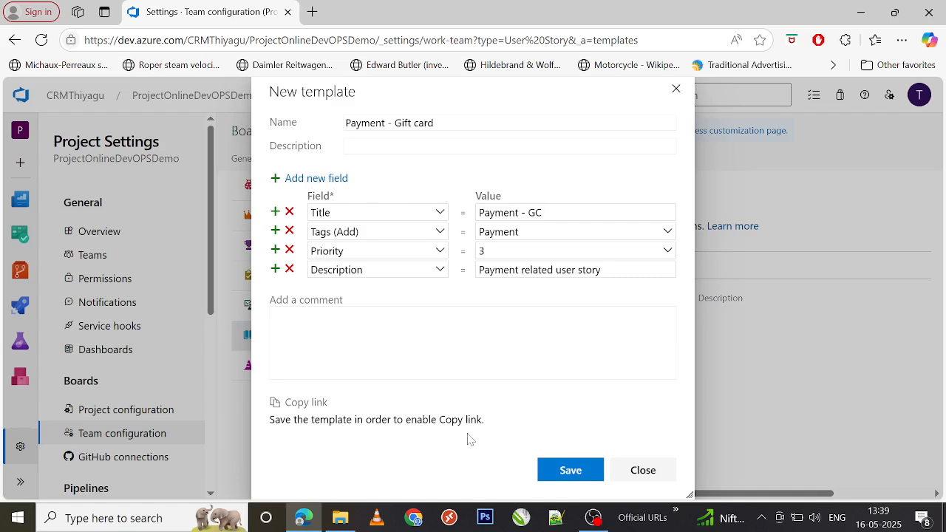
click(570, 470)
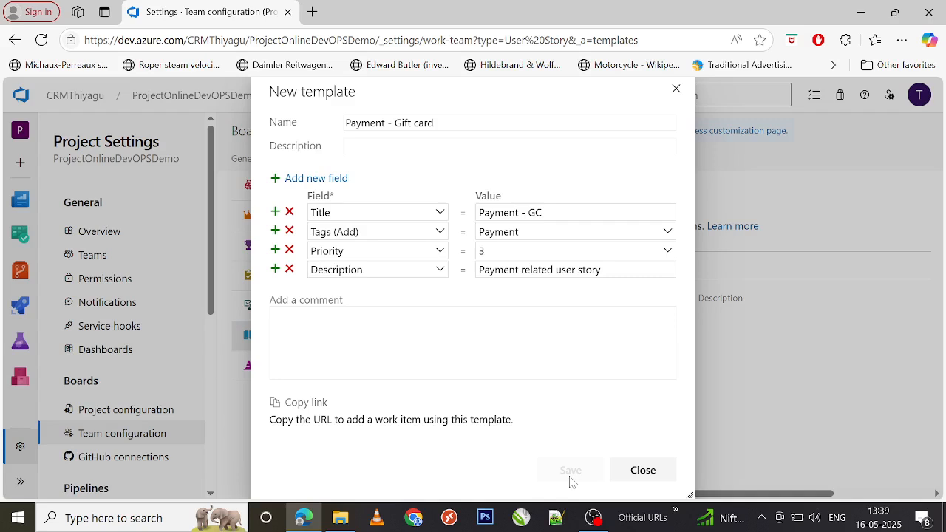
mouse_move(642, 469)
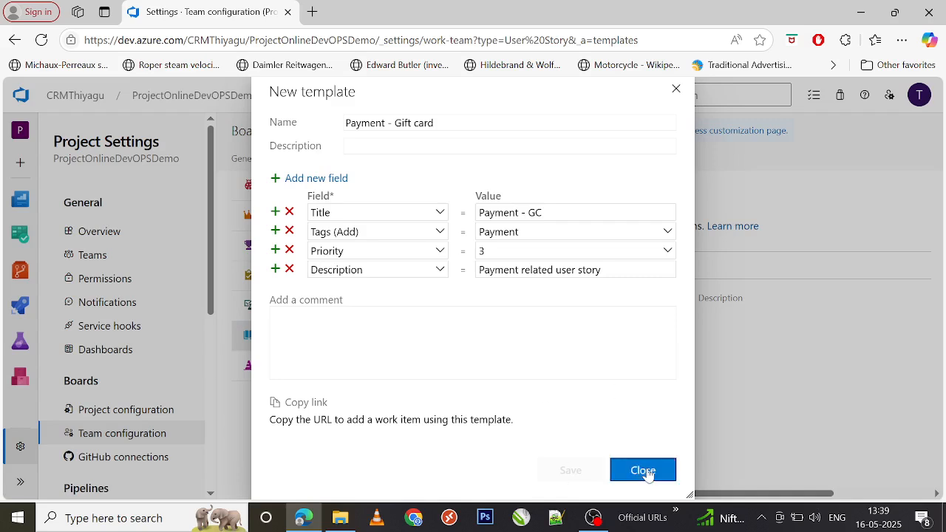
Close the template dialog, returning to the User Story templates list
click(643, 469)
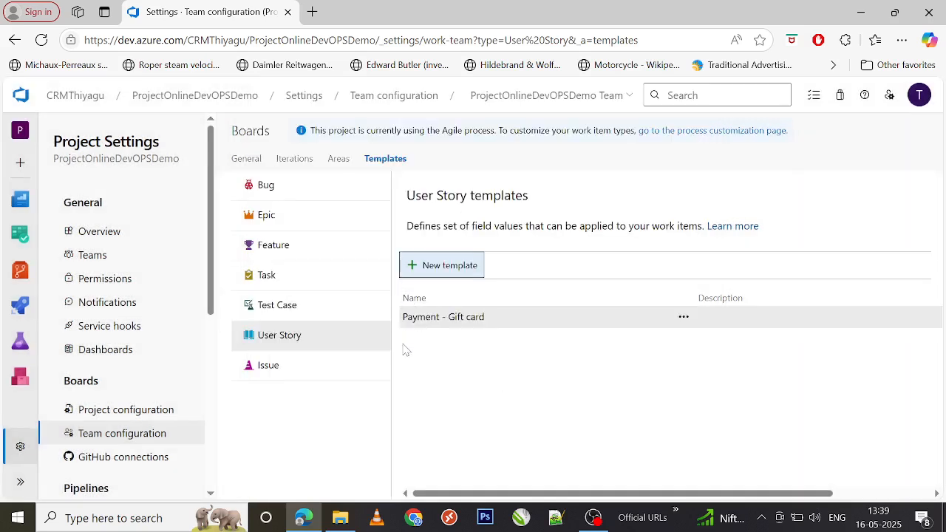
mouse_move(537, 344)
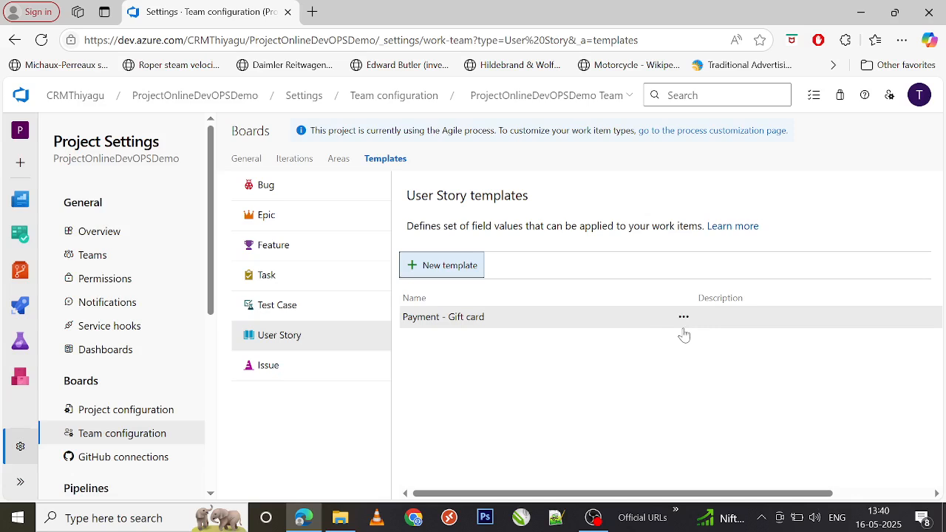
click(684, 317)
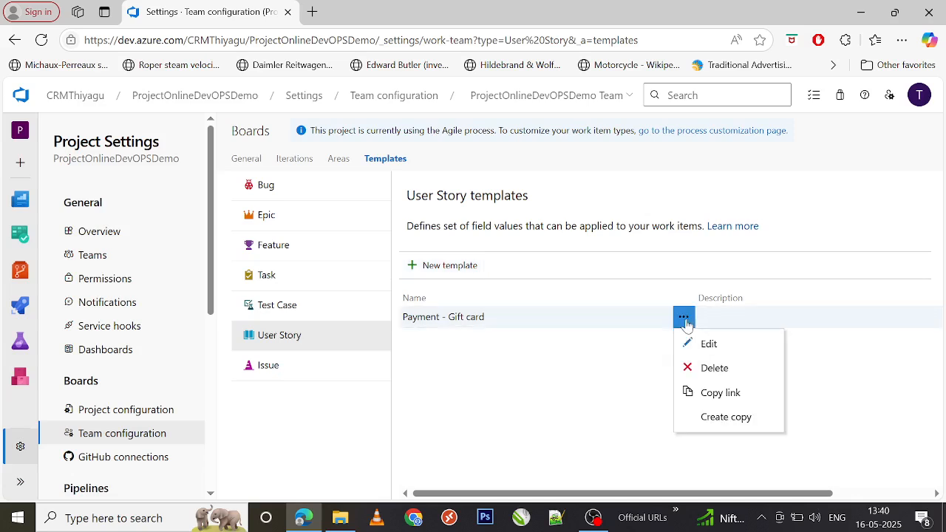
mouse_move(708, 344)
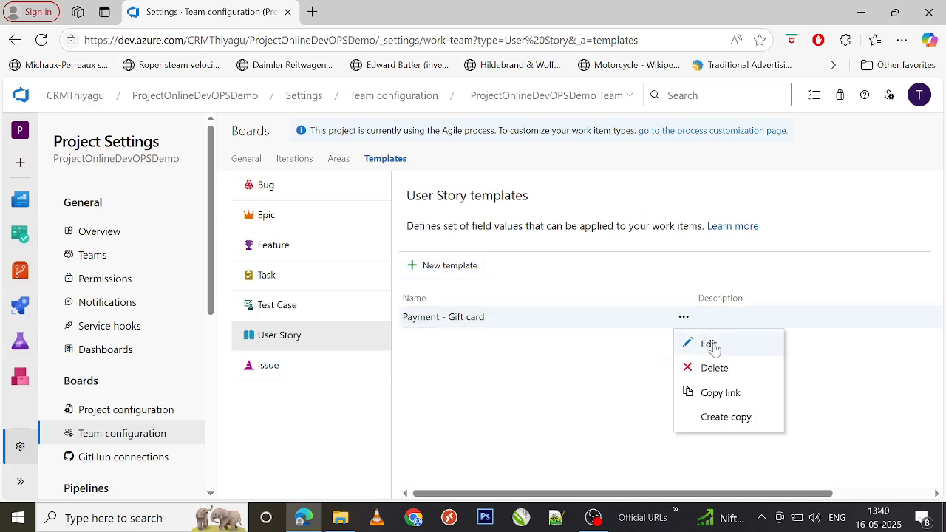
click(707, 344)
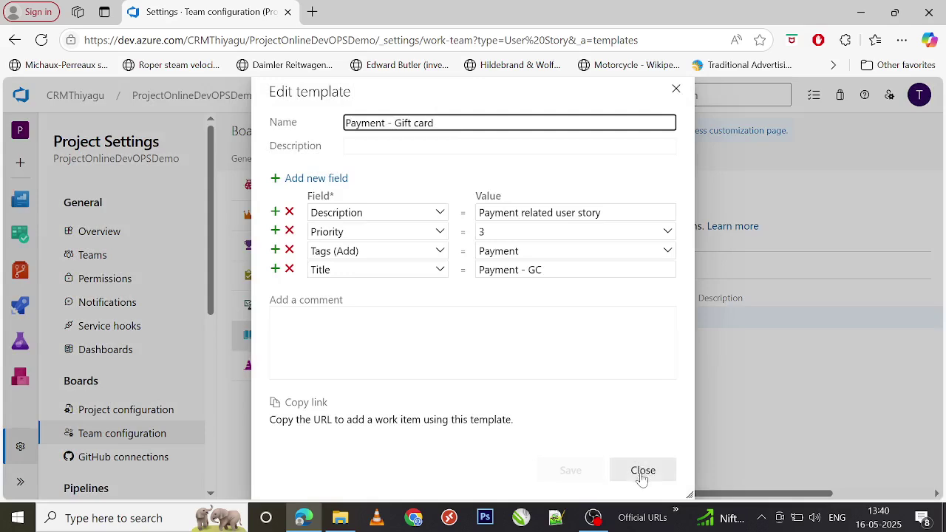
click(642, 470)
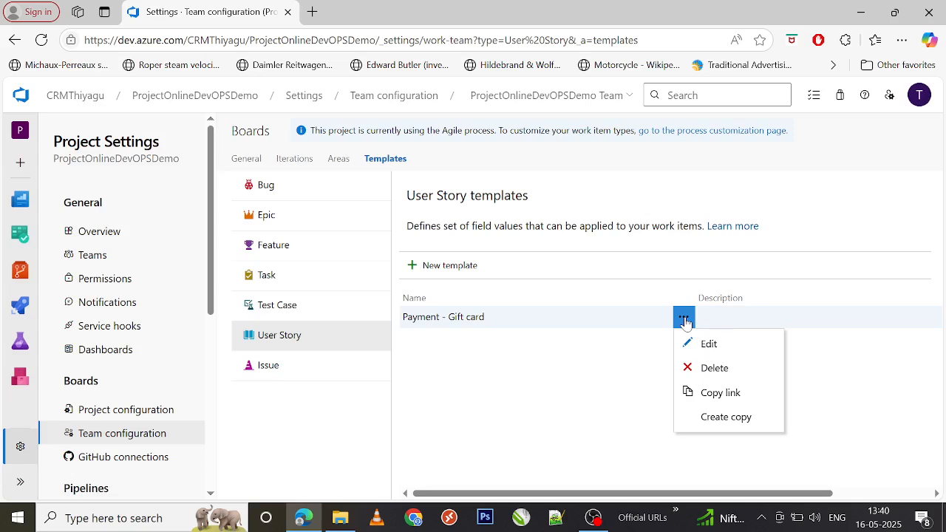
mouse_move(548, 360)
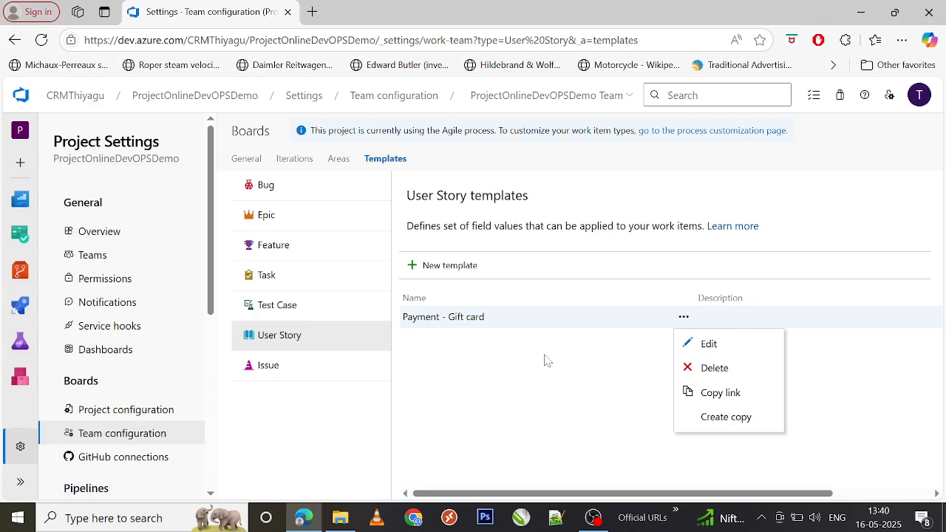
click(547, 359)
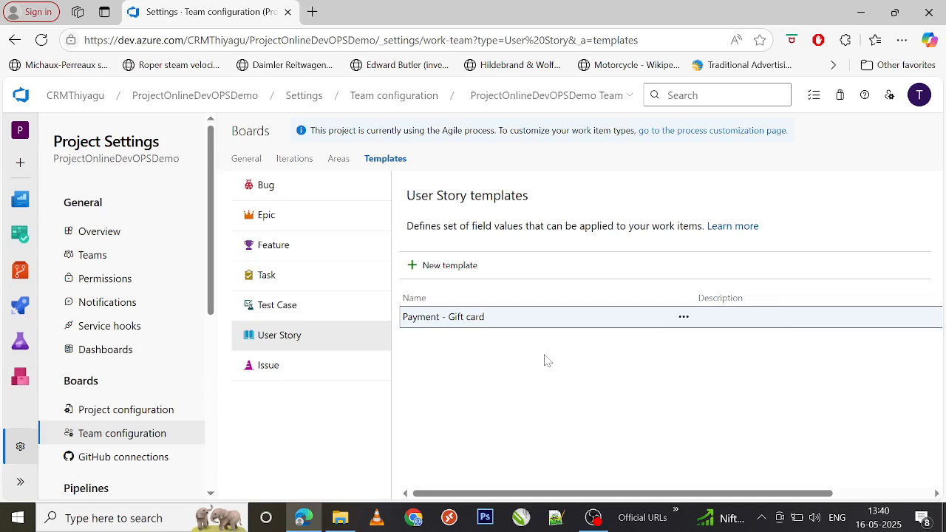
mouse_move(486, 360)
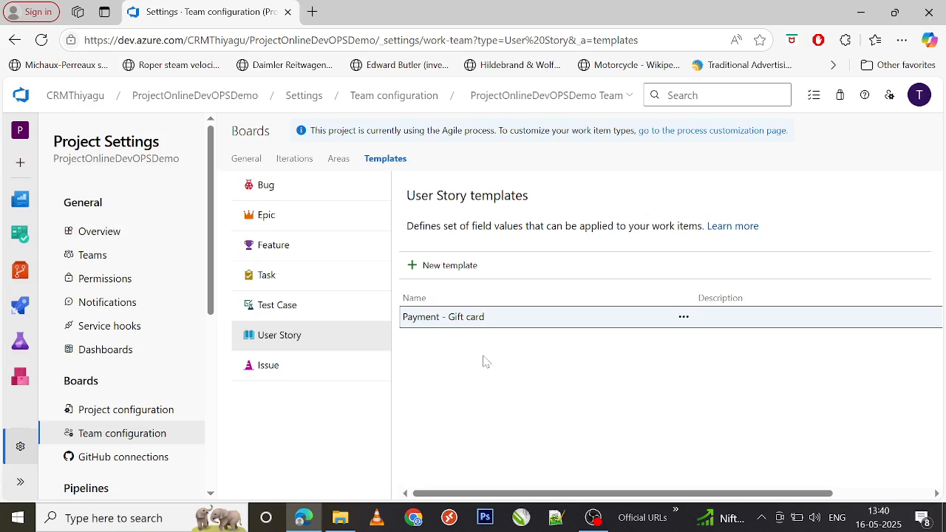
mouse_move(528, 351)
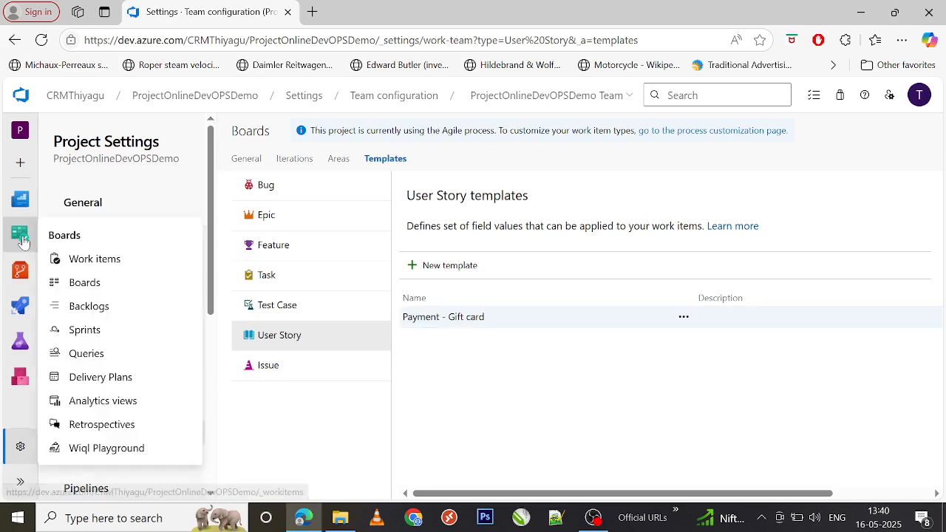
mouse_move(94, 259)
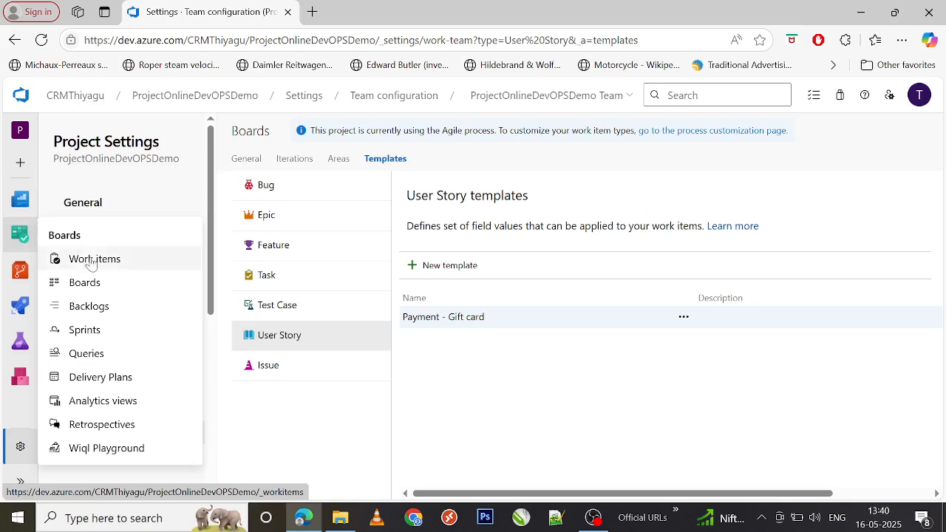
Create a new blank User Story from Boards Work items
click(94, 259)
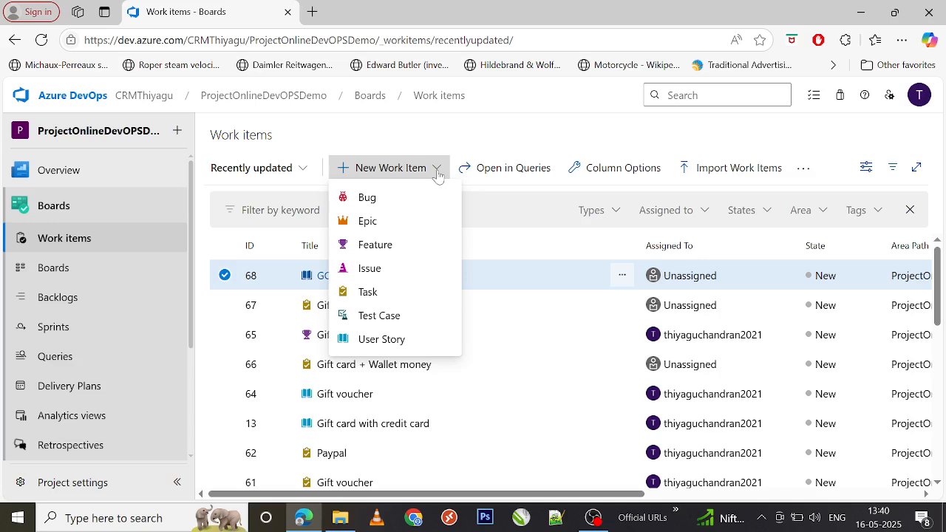
mouse_move(389, 342)
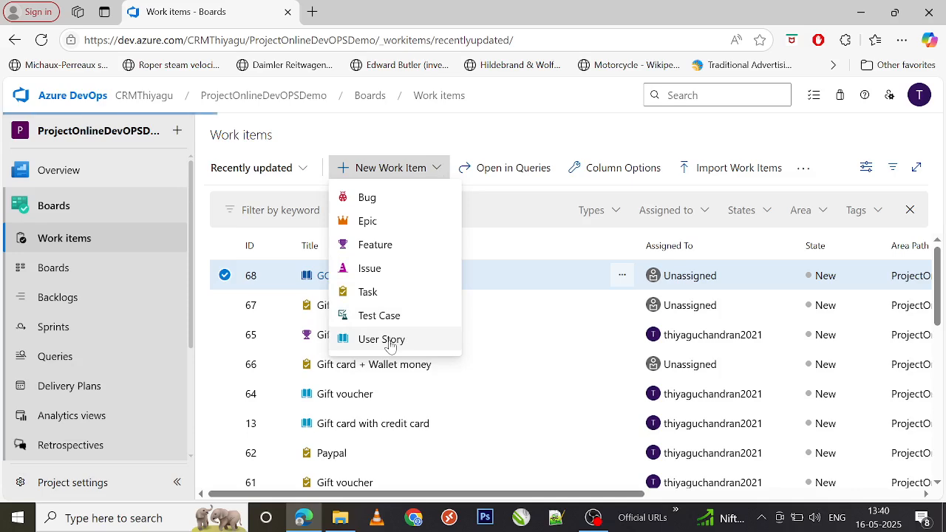
click(381, 340)
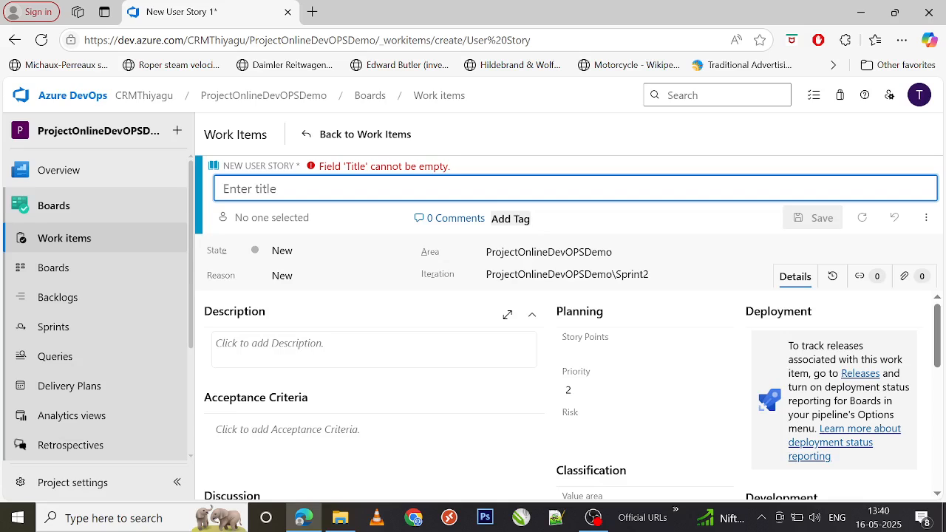
Apply the Payment - Gift card template from the new story's more-actions menu
click(925, 217)
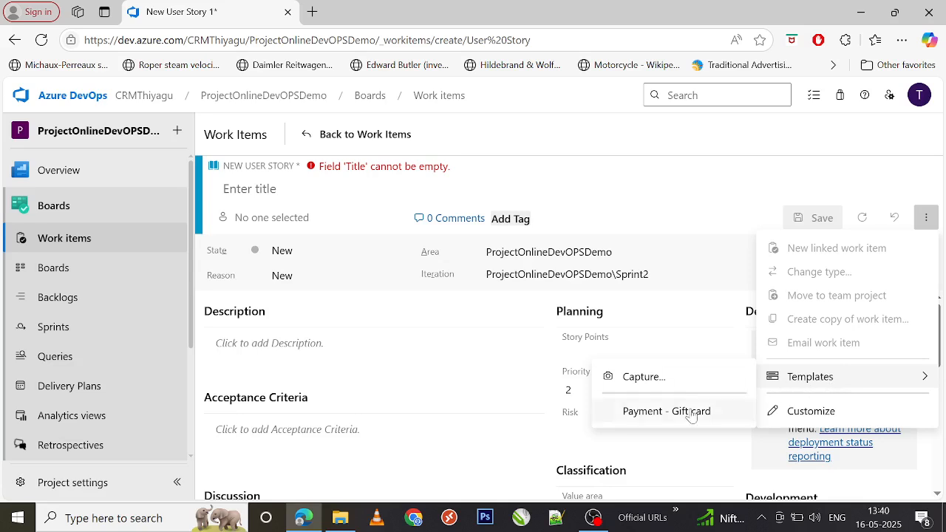
mouse_move(656, 417)
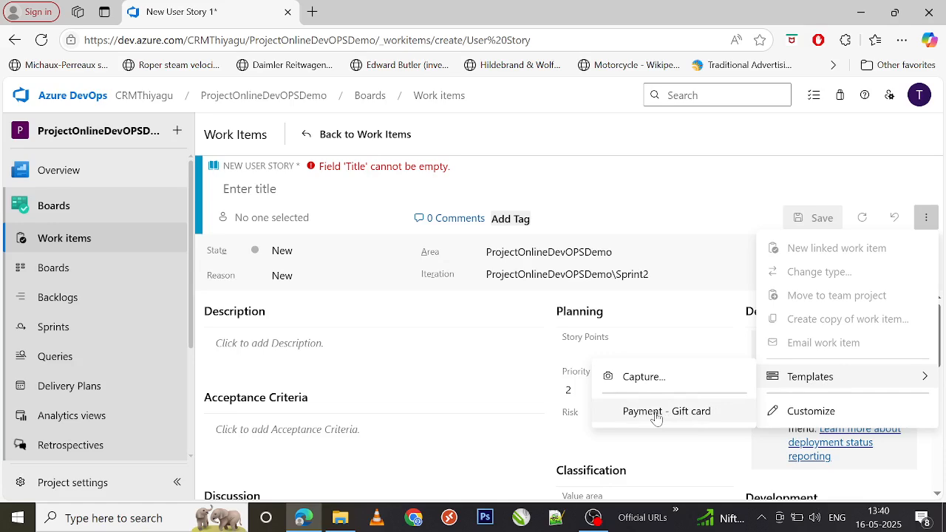
click(667, 411)
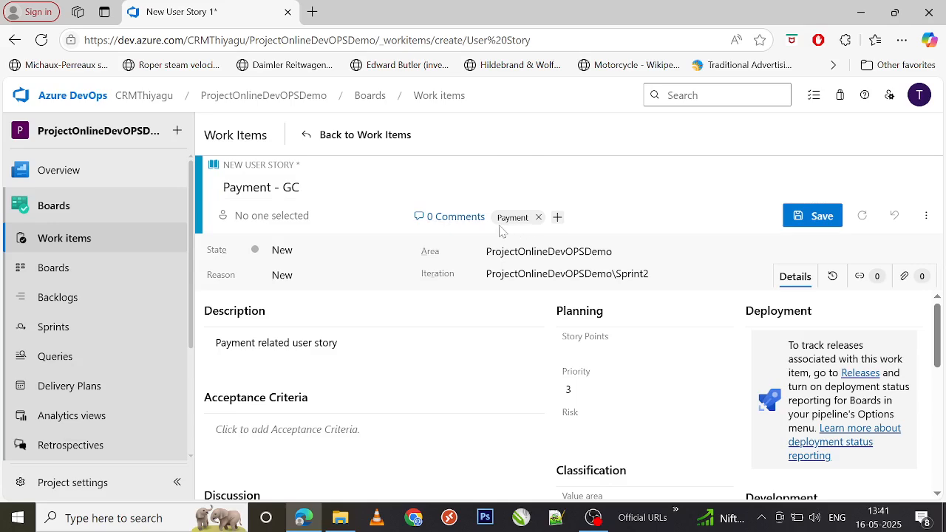
Review the templated fields and save the story as User Story 69, 'Payment - GC'
scroll(down, 3)
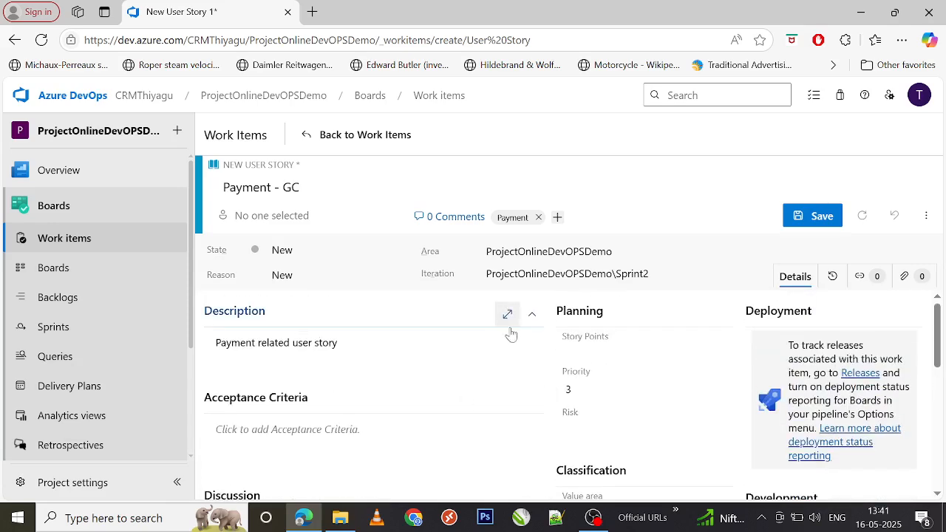
mouse_move(554, 347)
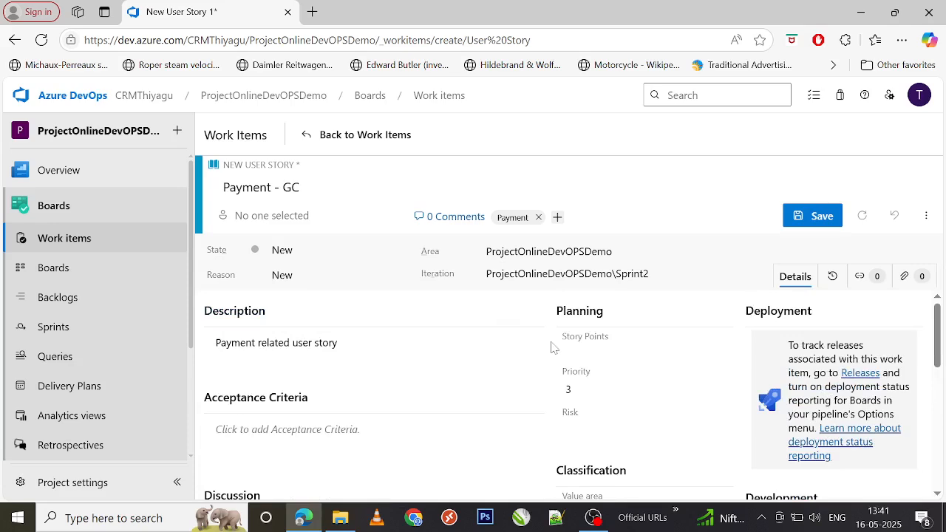
scroll(down, 3)
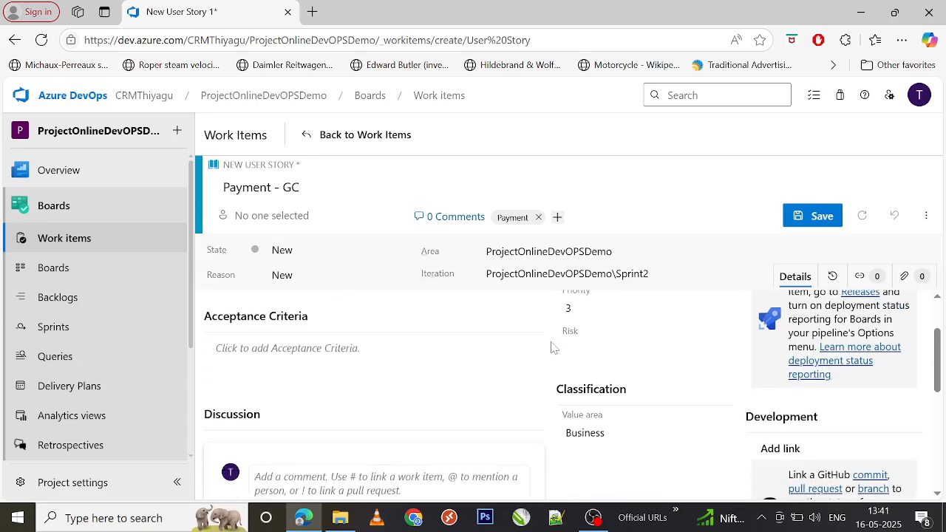
scroll(down, 3)
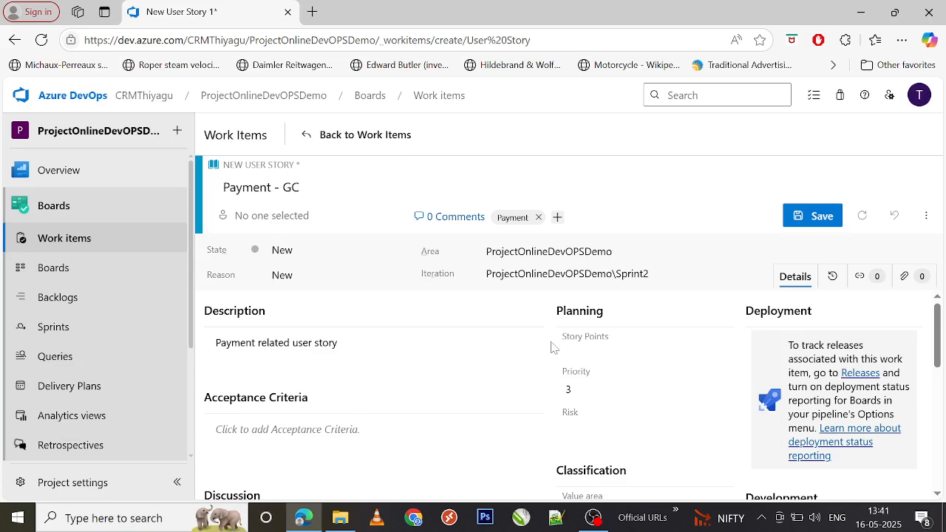
click(260, 186)
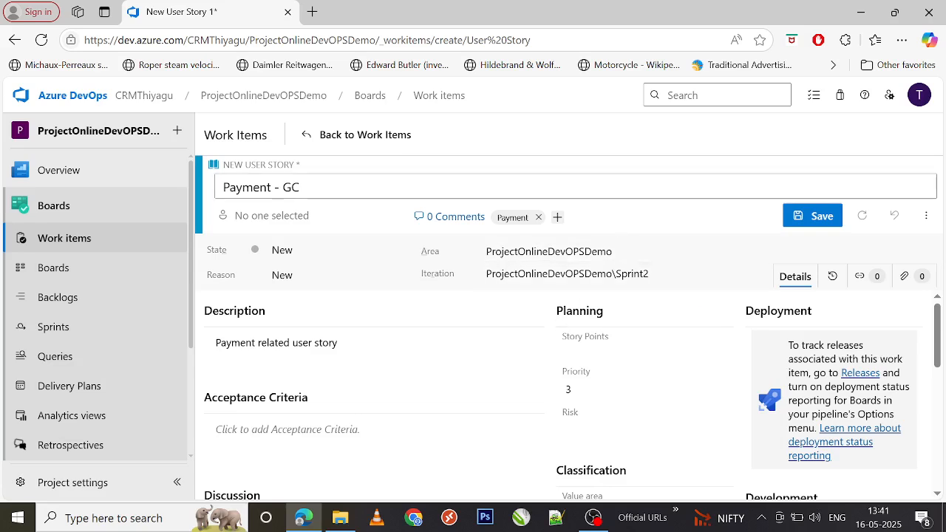
click(812, 215)
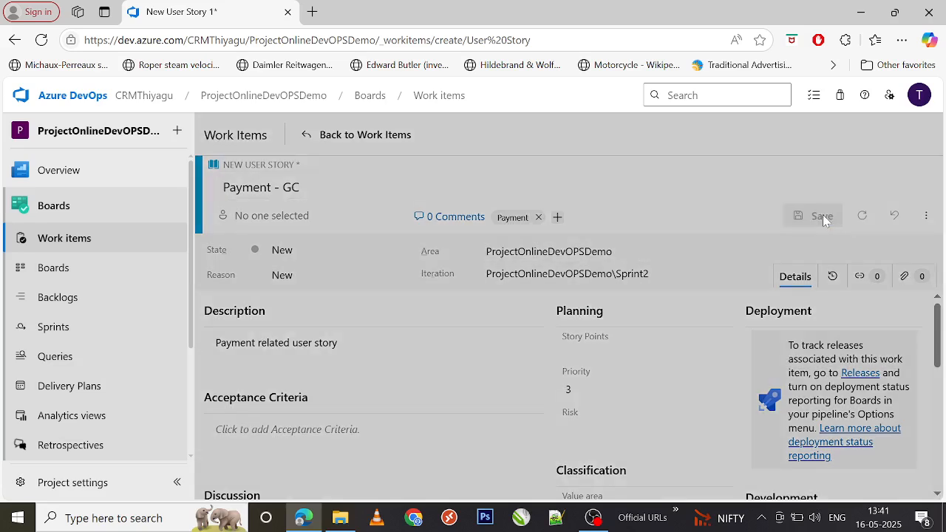
click(821, 215)
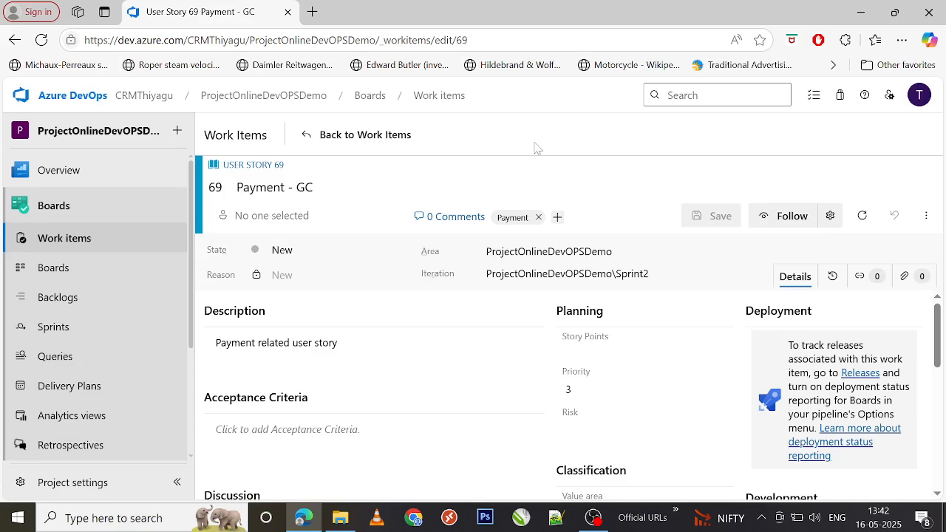
Return to Work Items and open Task 62 'Paypal' from the recently updated list
click(355, 135)
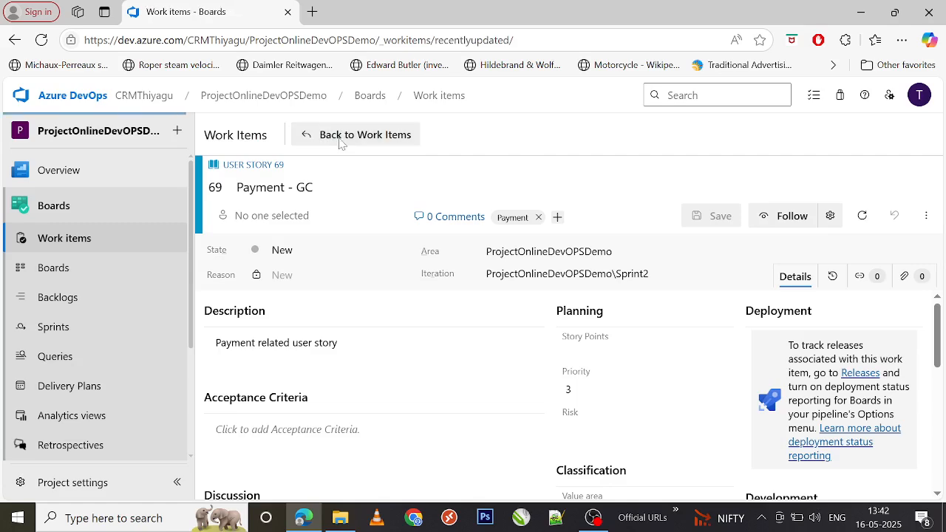
click(364, 134)
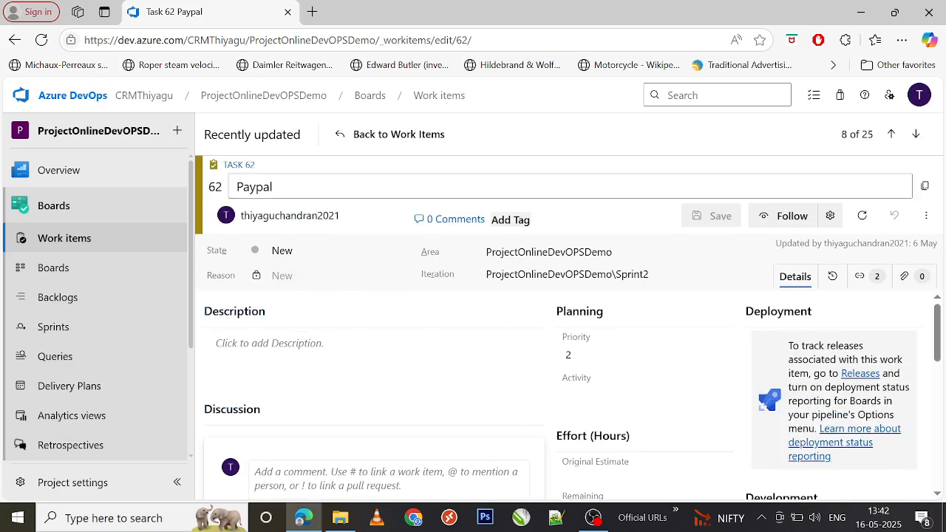
mouse_move(927, 215)
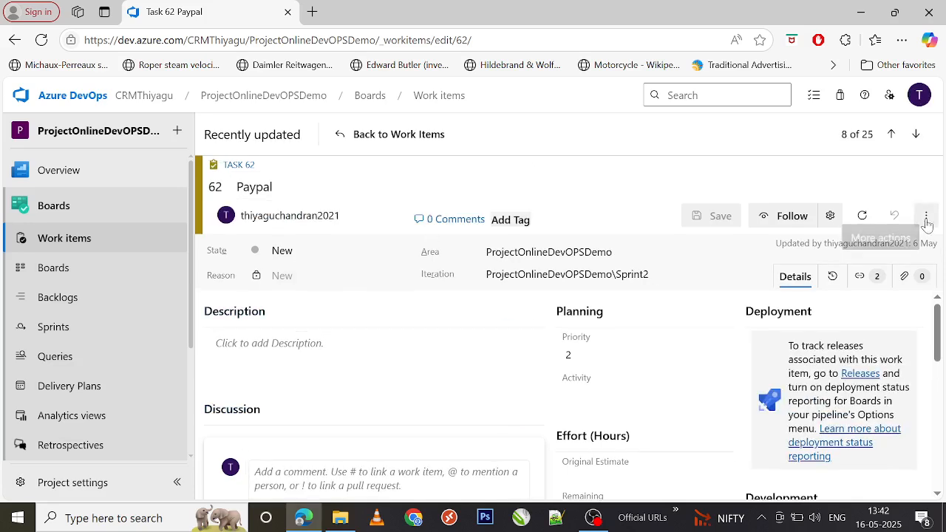
Open the Capture Template form for Task 62 from More actions > Templates
click(926, 215)
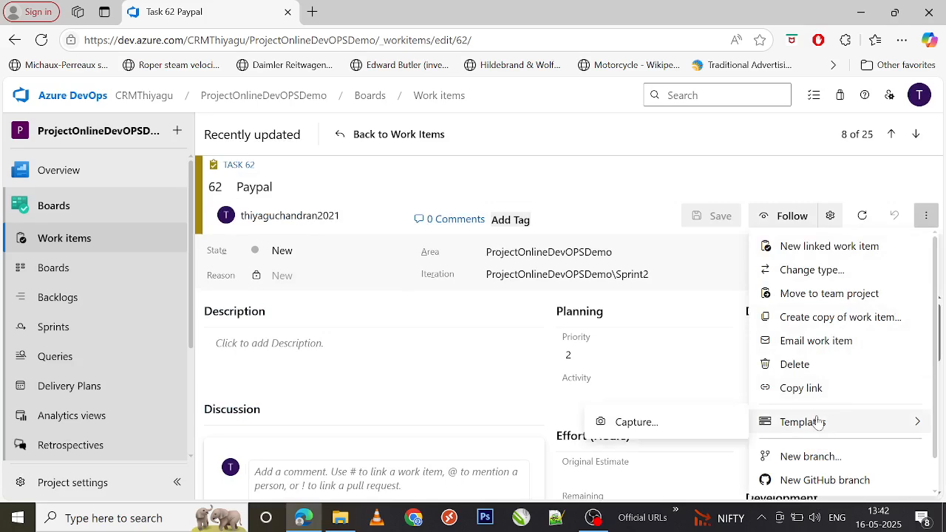
mouse_move(669, 427)
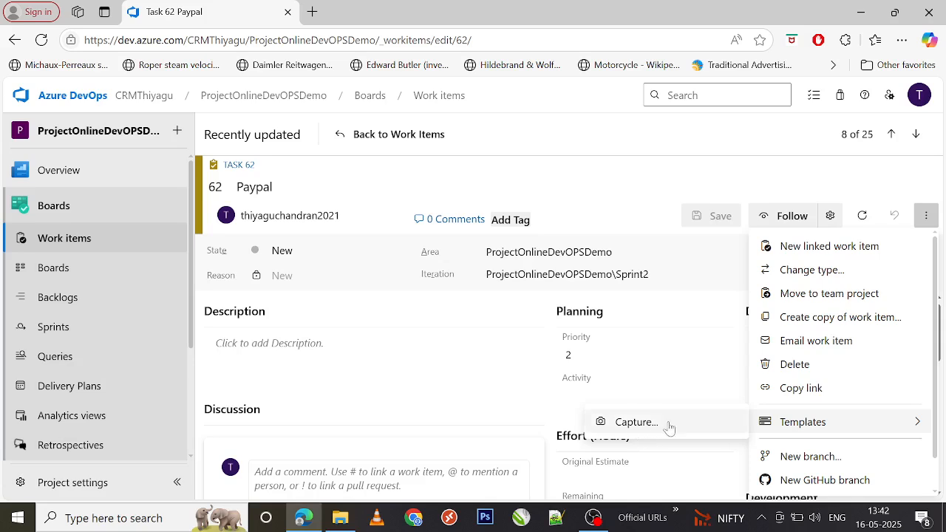
mouse_move(695, 423)
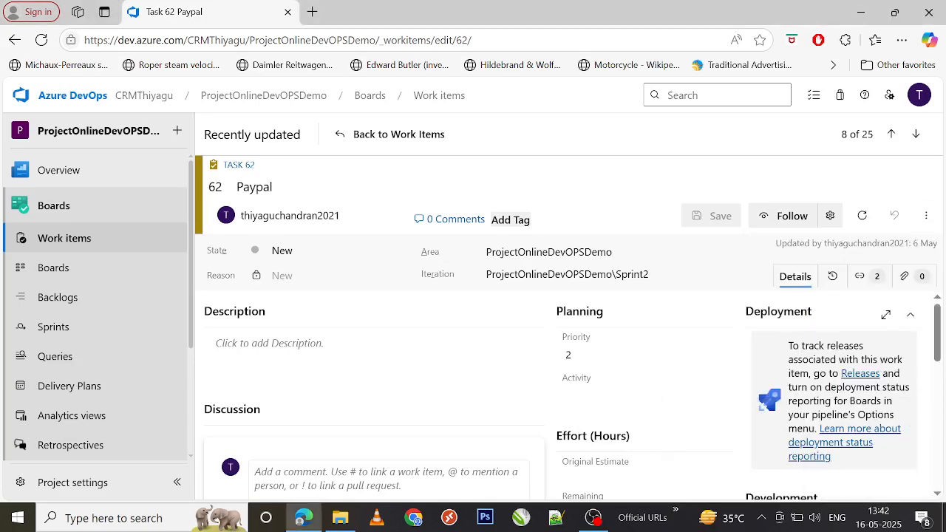
click(926, 215)
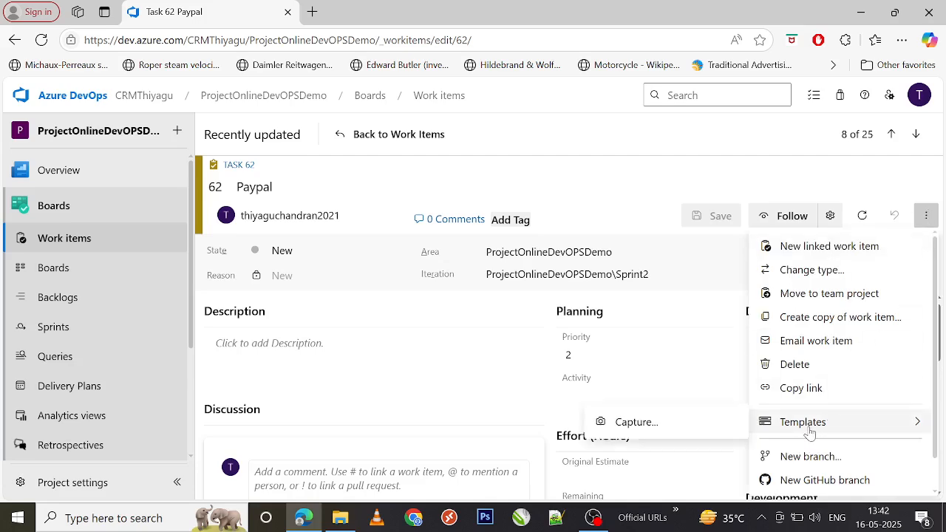
click(635, 421)
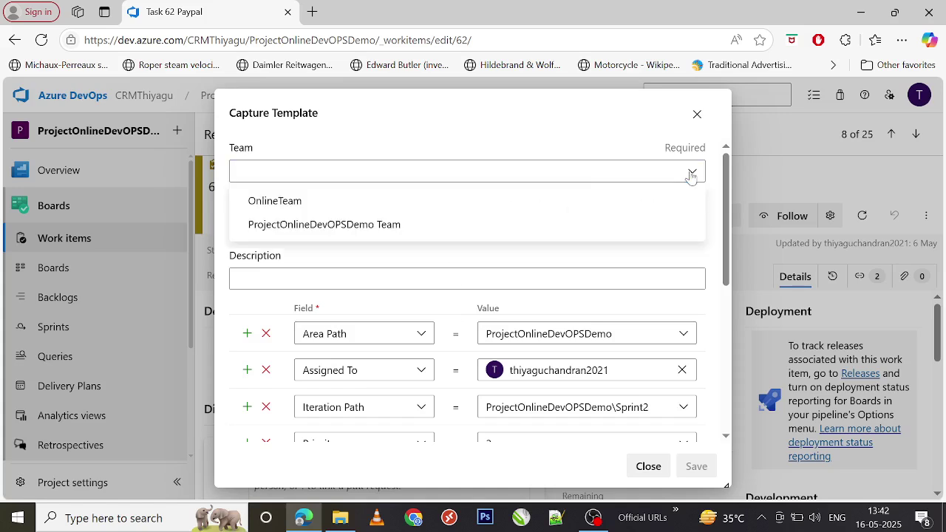
Assign the template to ProjectOnlineDevOPSDemo Team and name it 'Paypal'
click(323, 223)
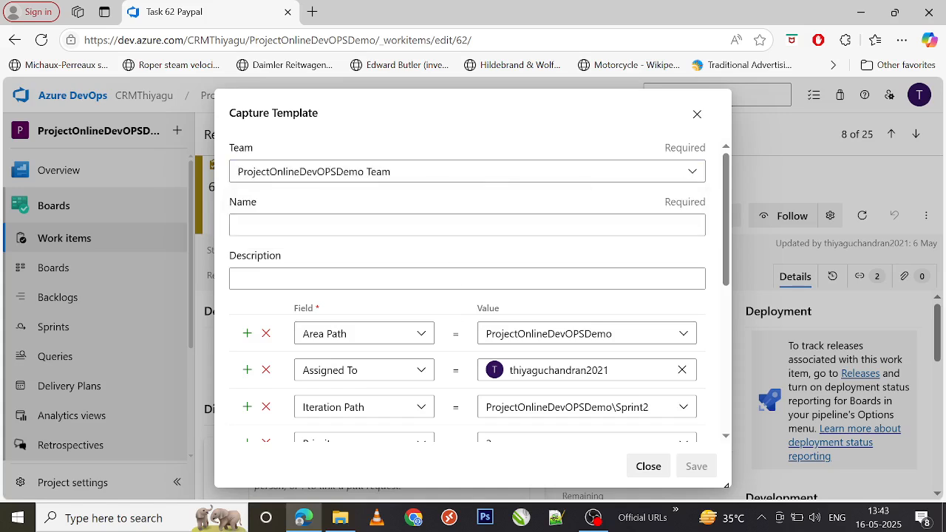
click(467, 225)
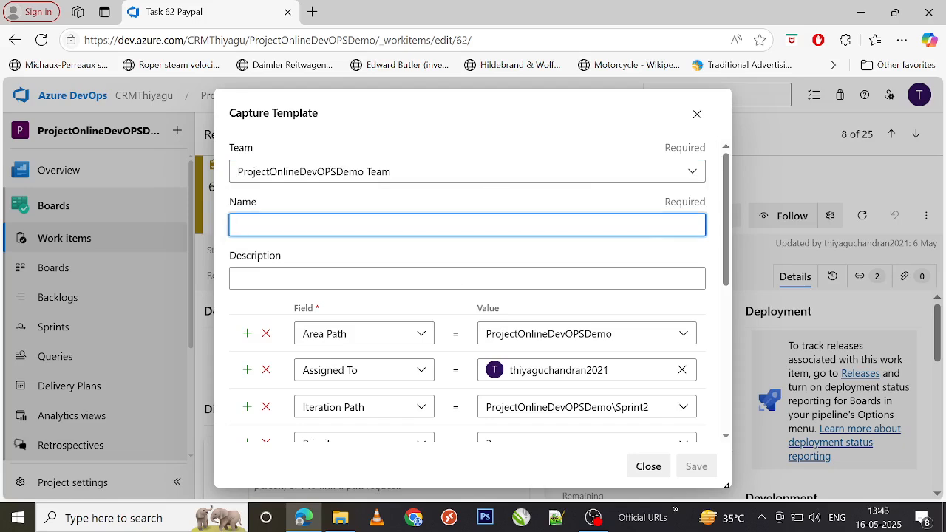
text(P)
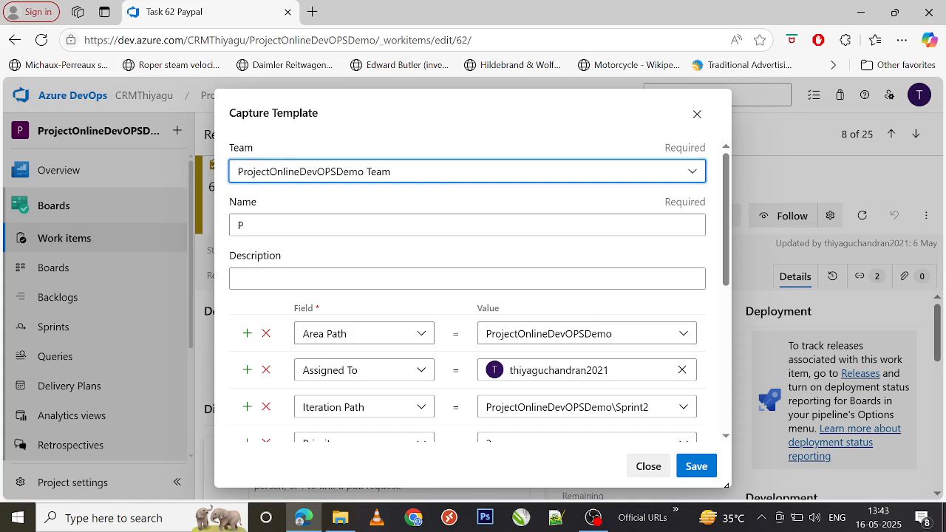
text(ap)
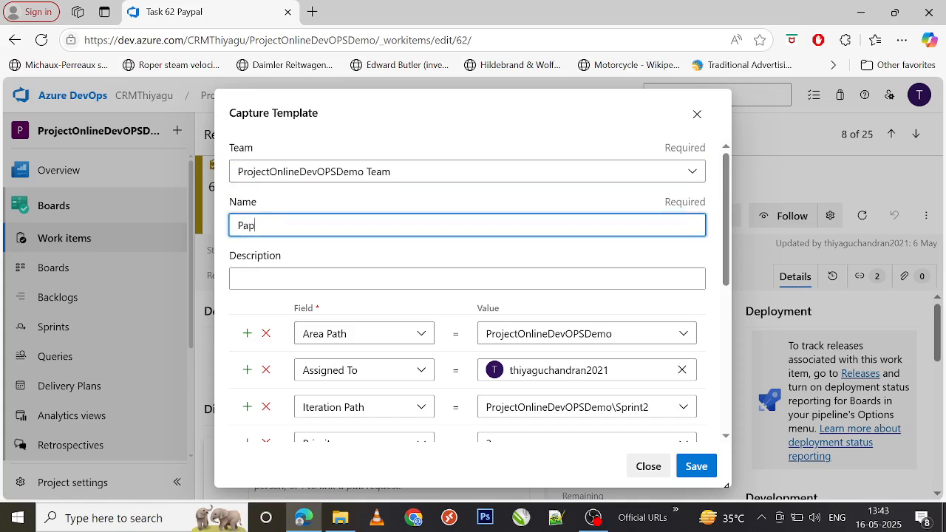
key(Backspace)
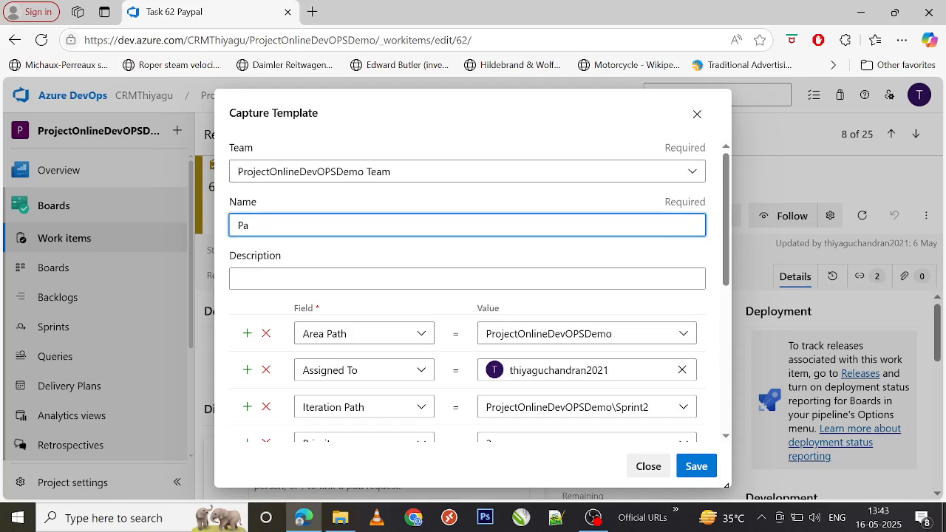
text(ypal)
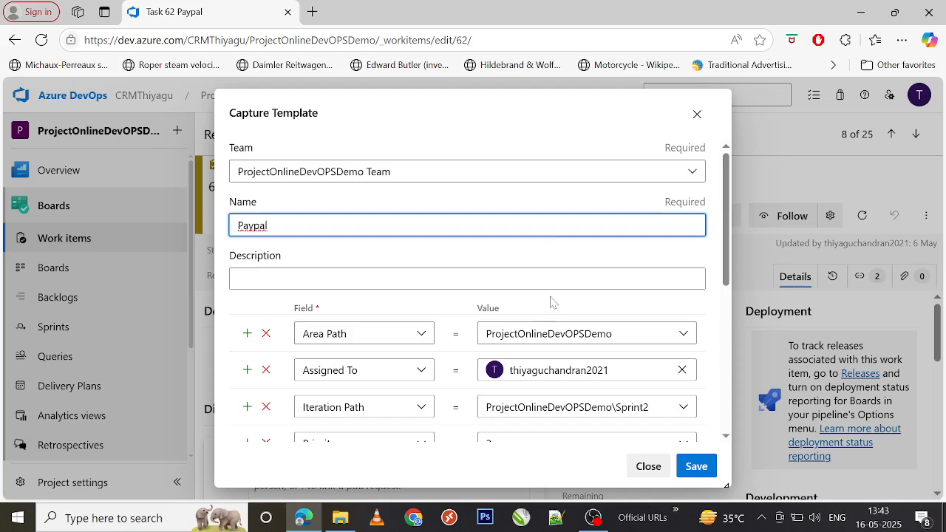
Set the template's Priority to 3 and enter the 'paypal' tag
scroll(down, 3)
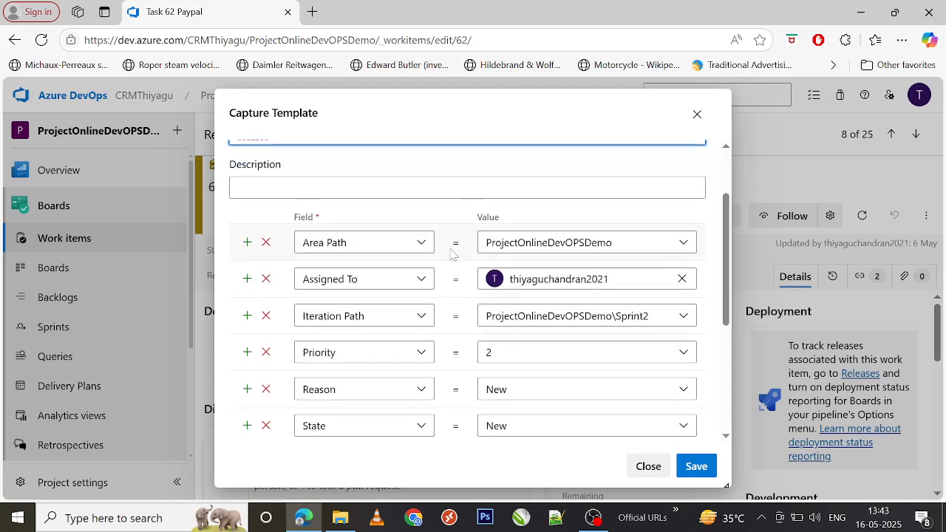
scroll(down, 3)
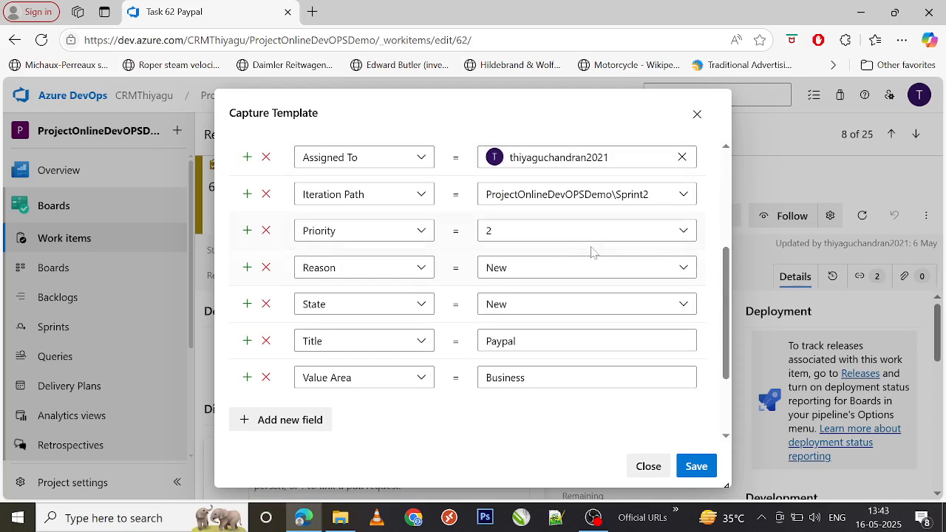
click(586, 230)
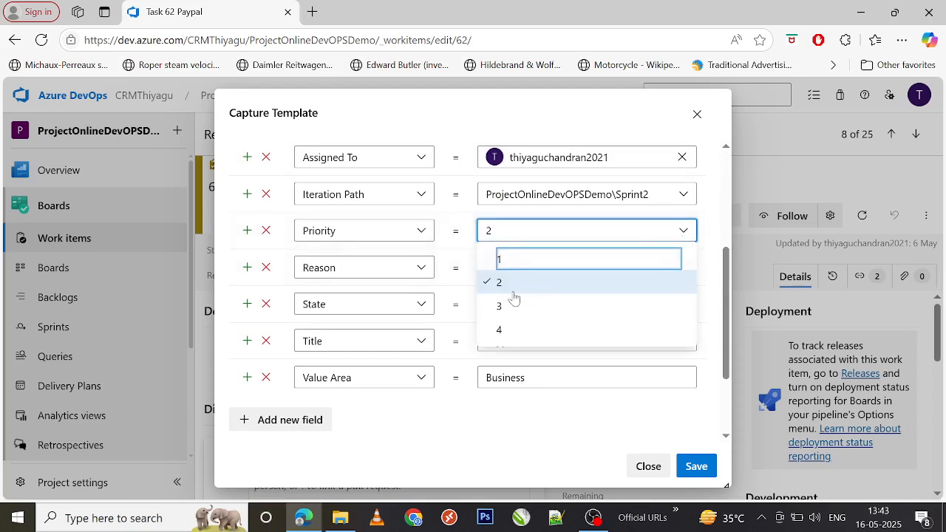
click(498, 306)
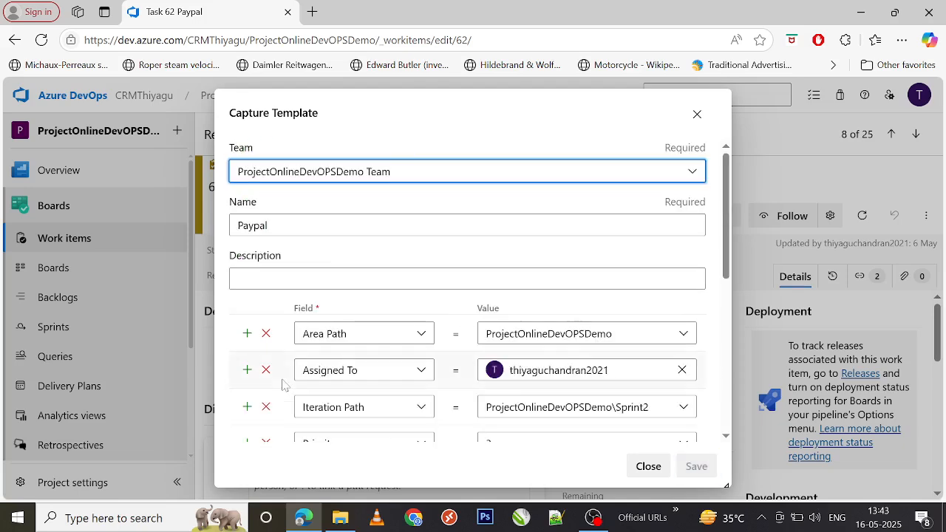
scroll(down, 3)
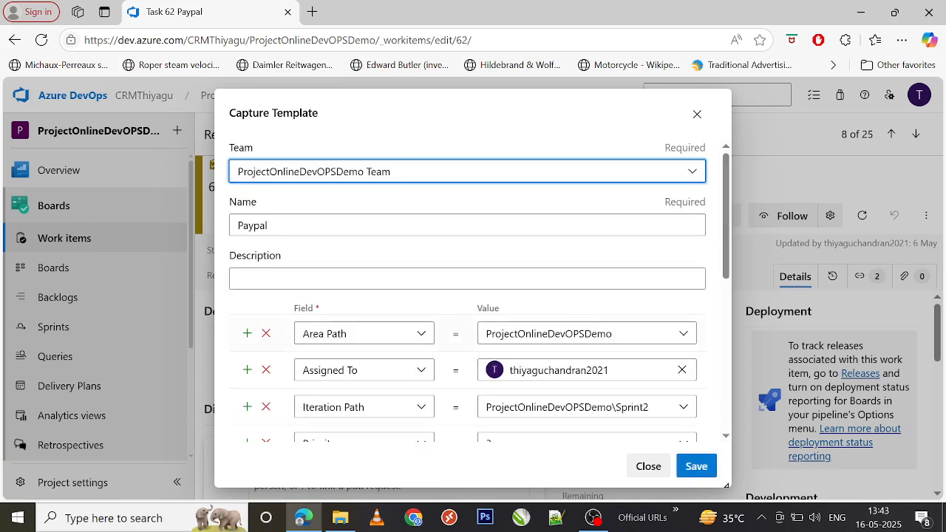
scroll(down, 3)
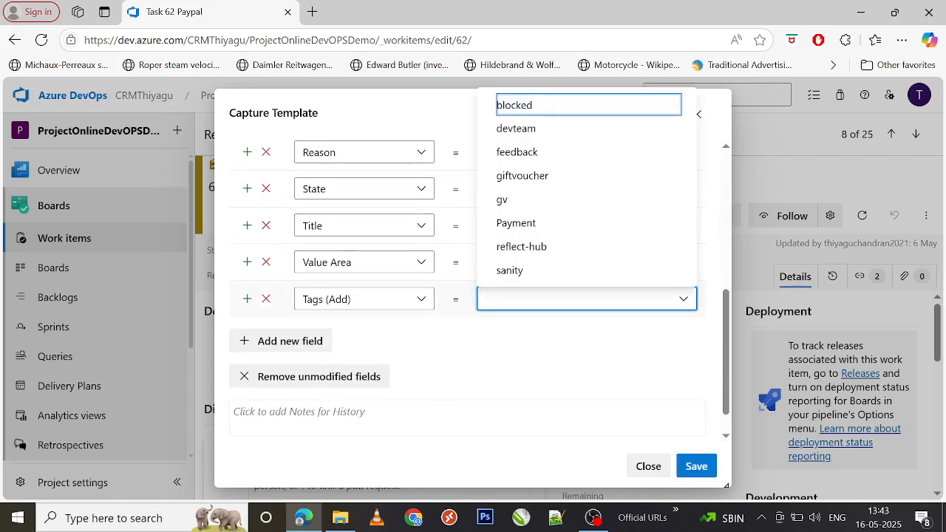
text(pay)
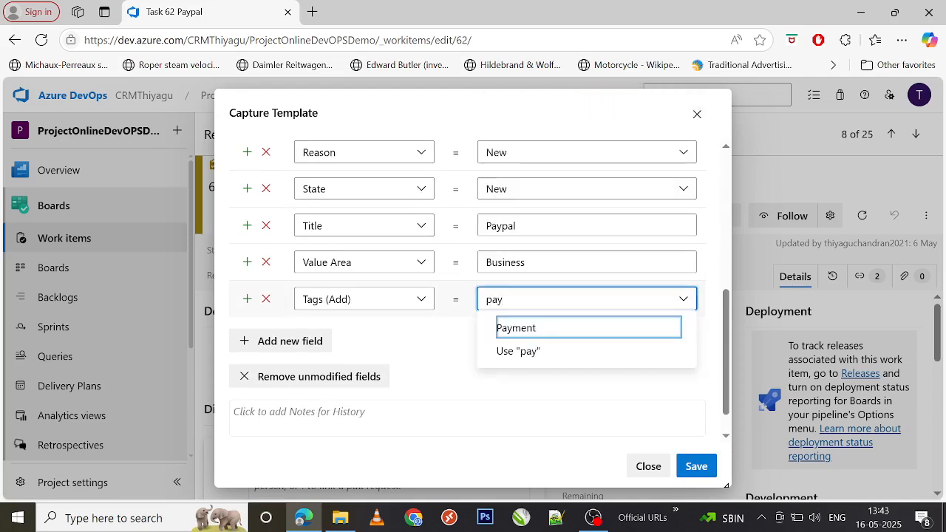
text(paypal)
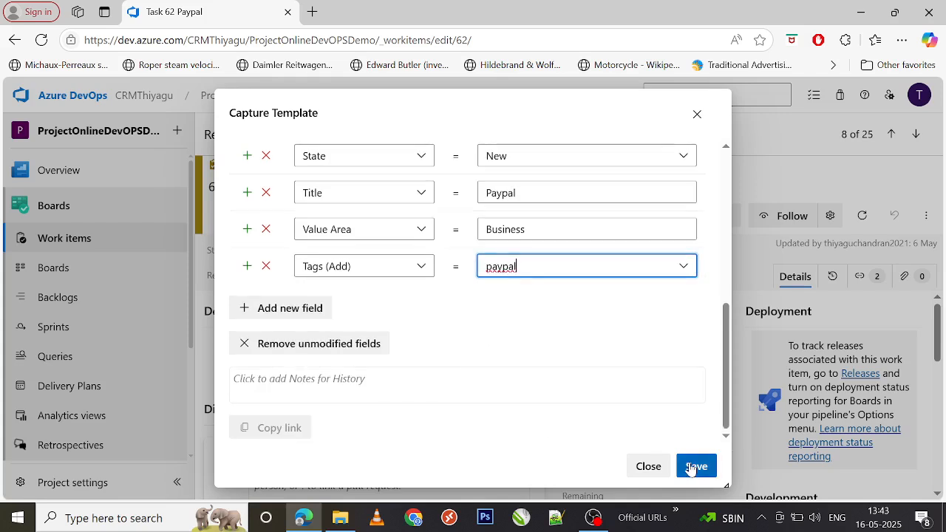
Try saving the Paypal template, which fails because Value Area is not found
click(696, 465)
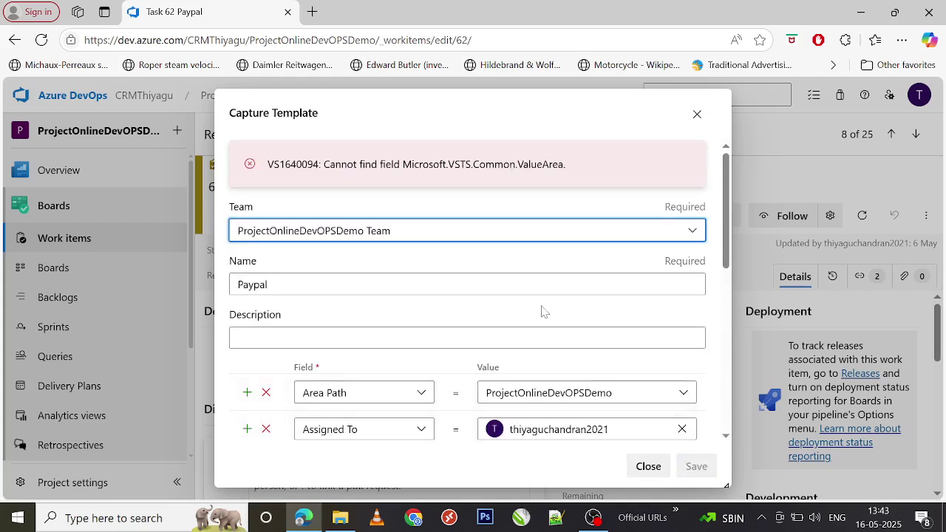
scroll(down, 3)
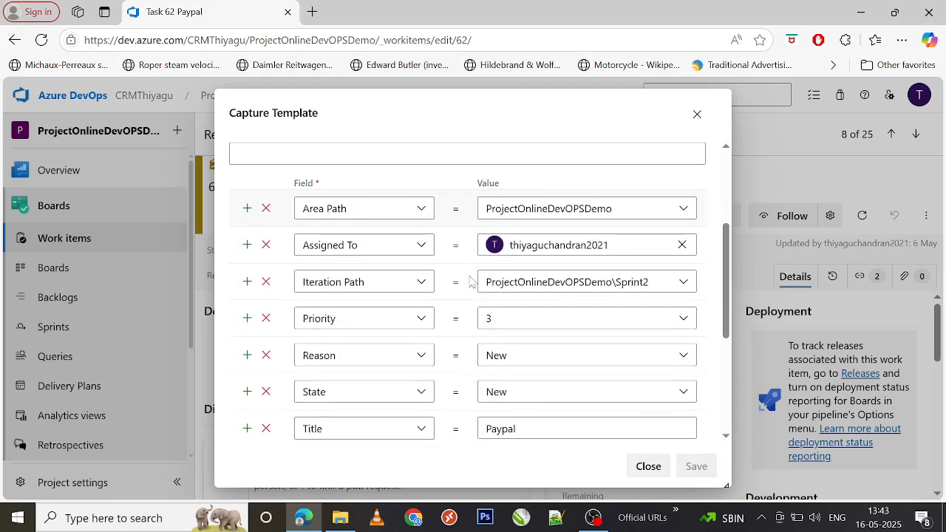
scroll(down, 3)
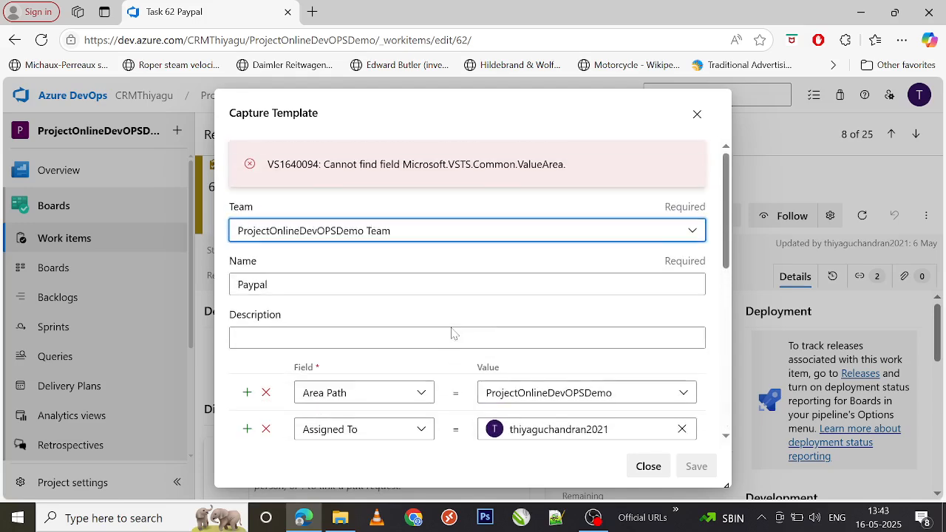
mouse_move(504, 192)
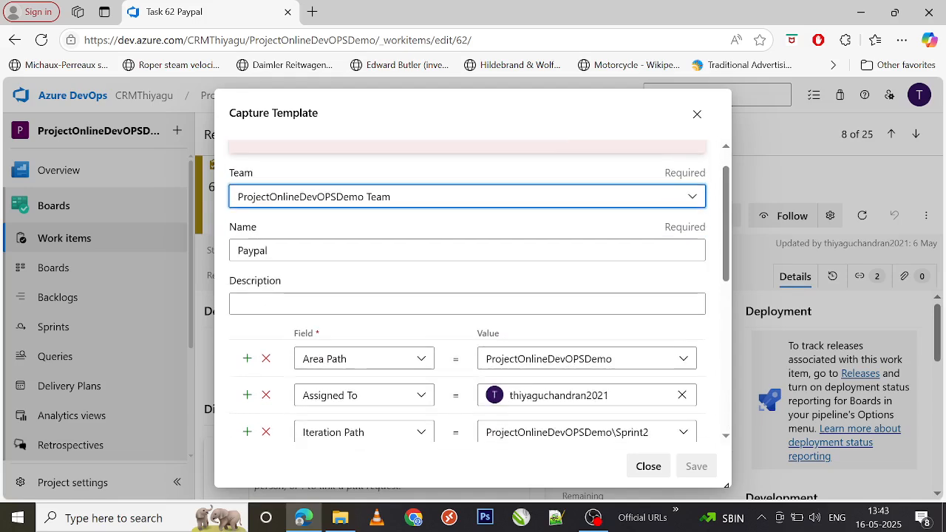
scroll(down, 3)
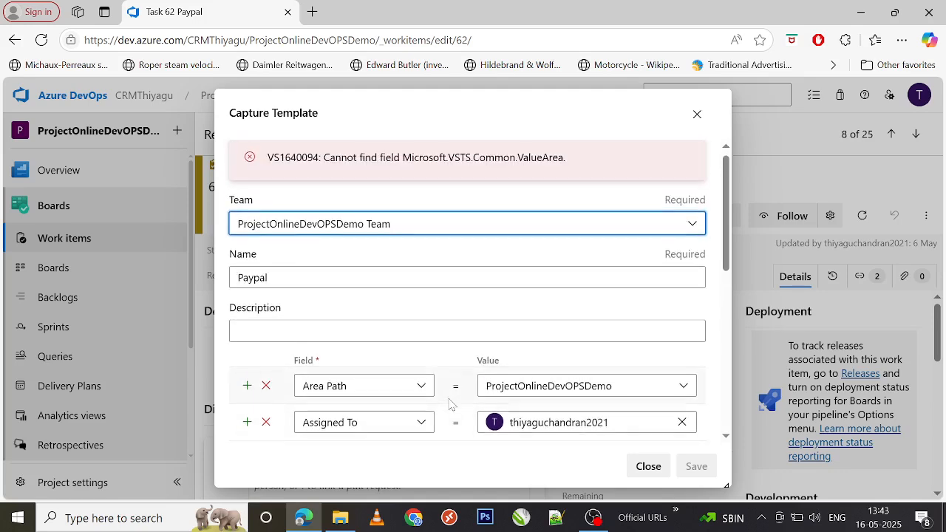
scroll(down, 3)
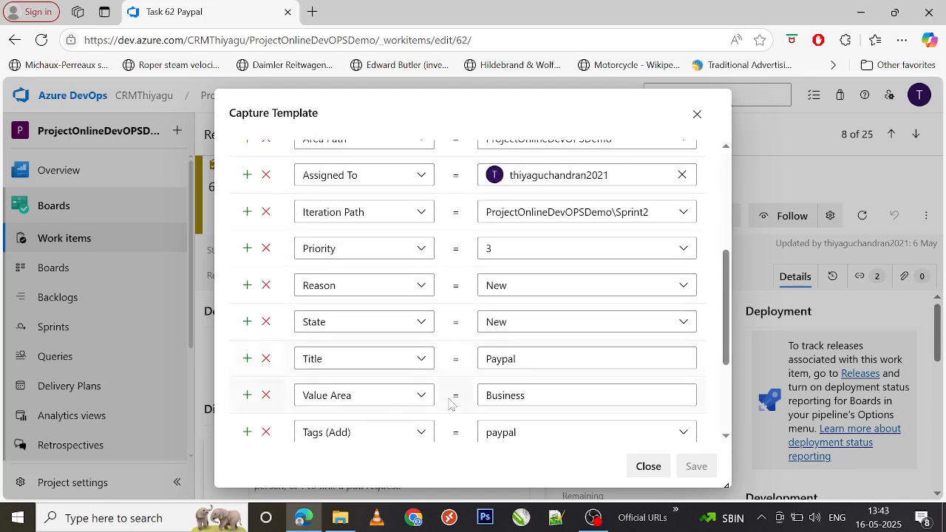
scroll(down, 3)
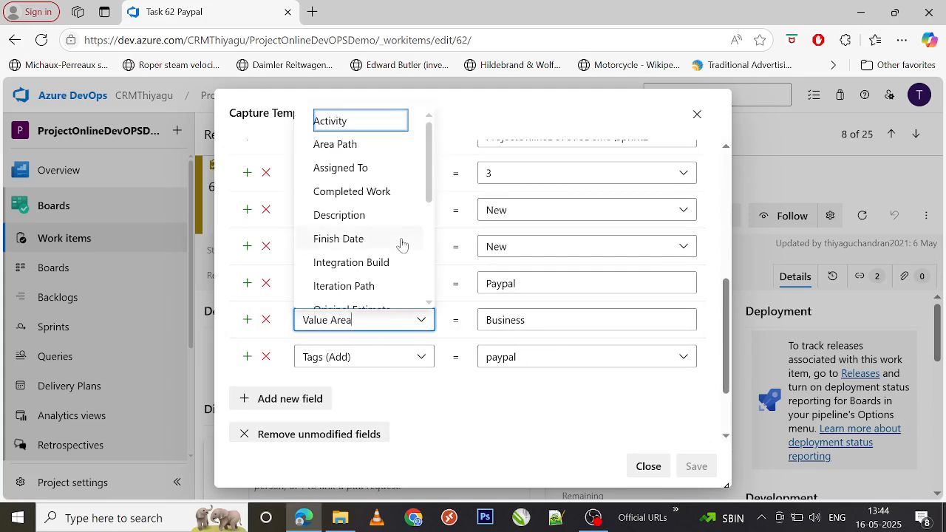
scroll(down, 3)
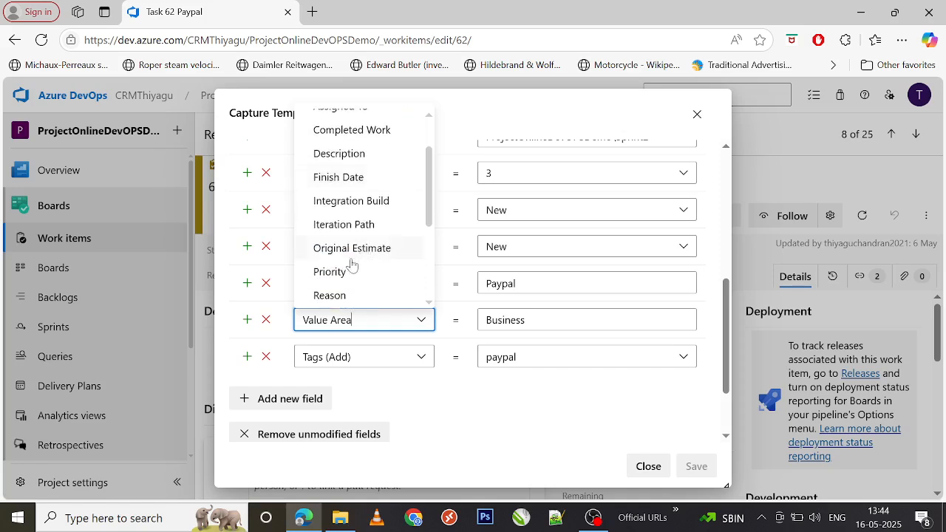
scroll(down, 3)
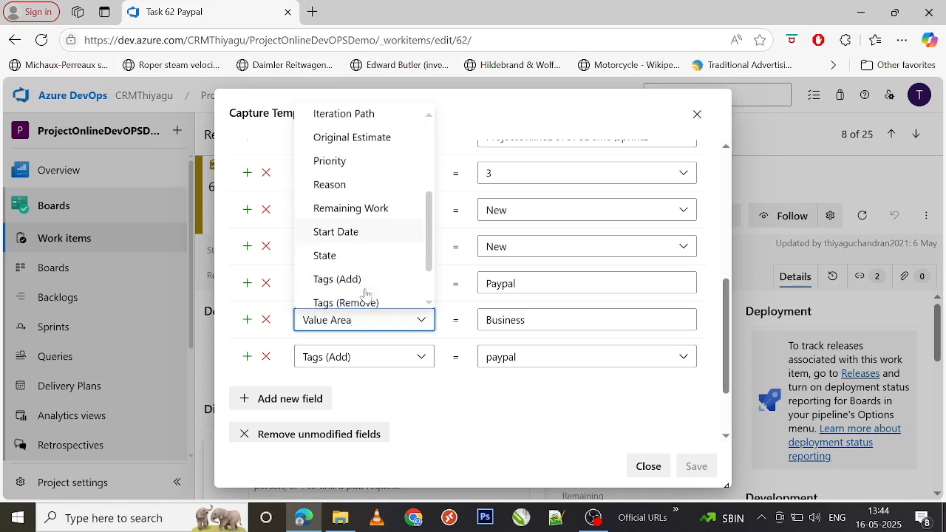
scroll(down, 3)
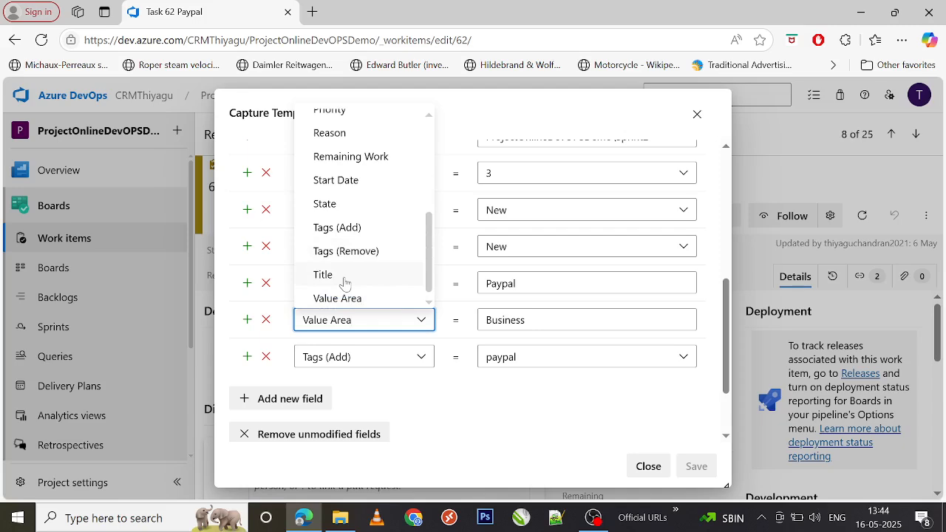
Change the Value Area row's field to Title, then State, and review its values
click(322, 274)
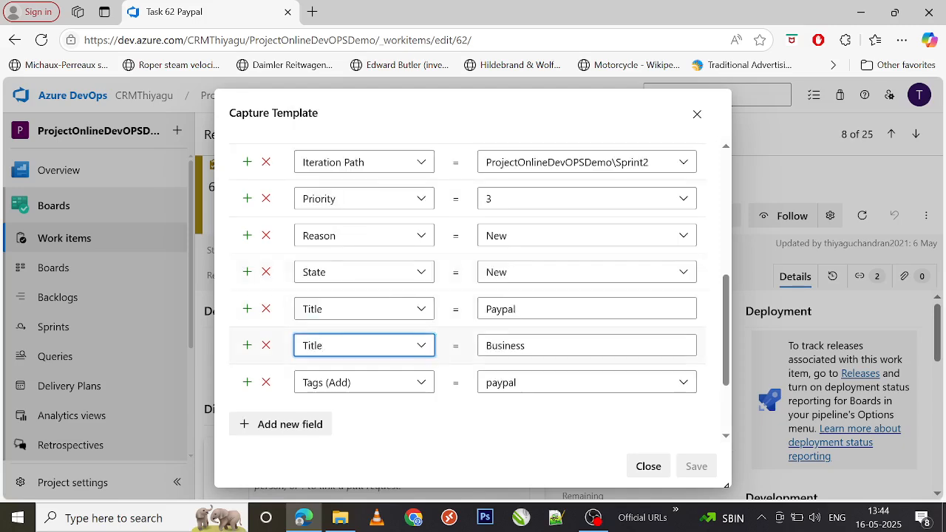
click(364, 346)
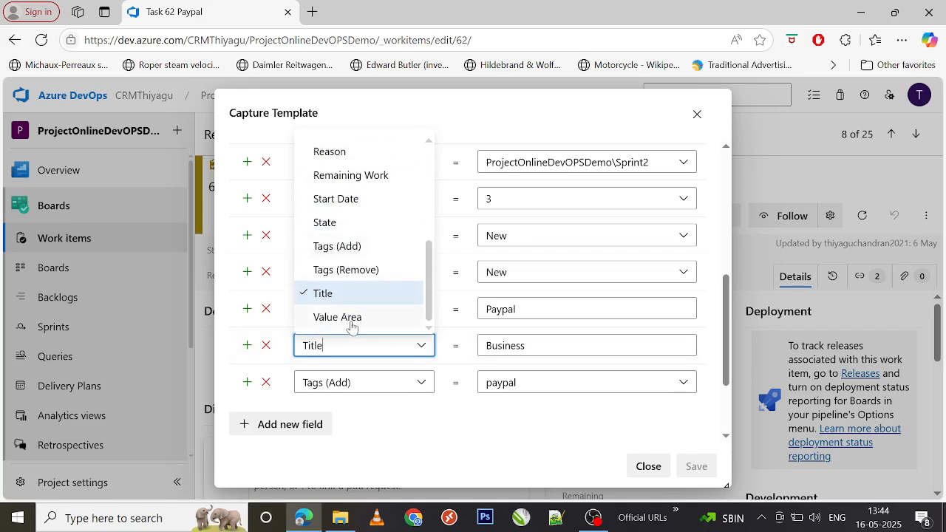
mouse_move(335, 227)
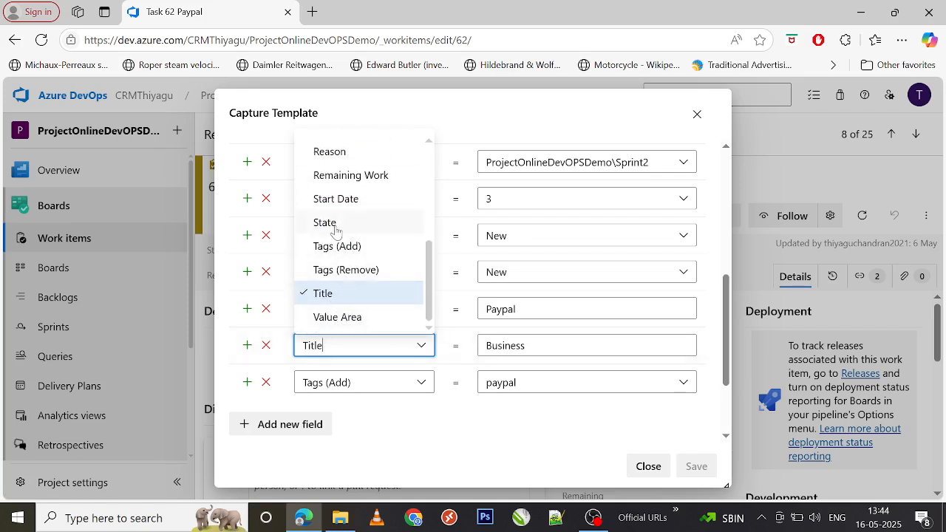
click(324, 222)
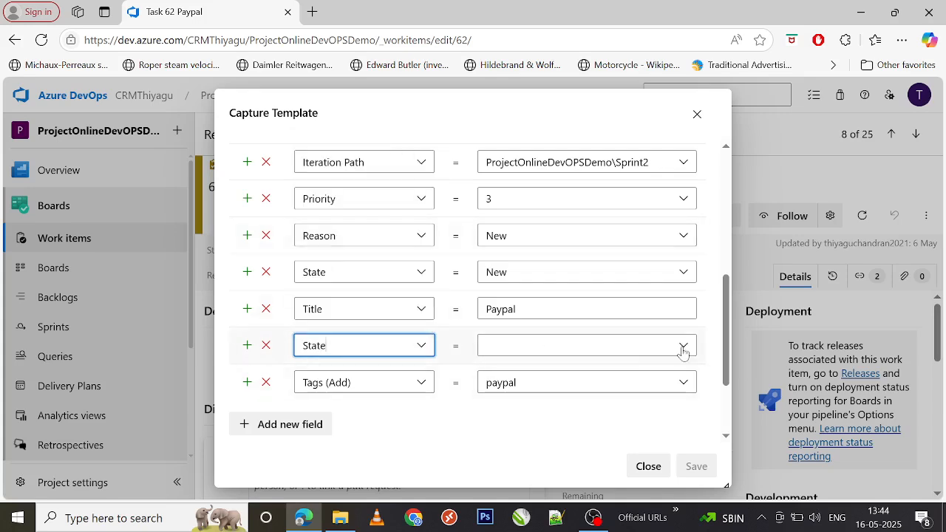
click(683, 345)
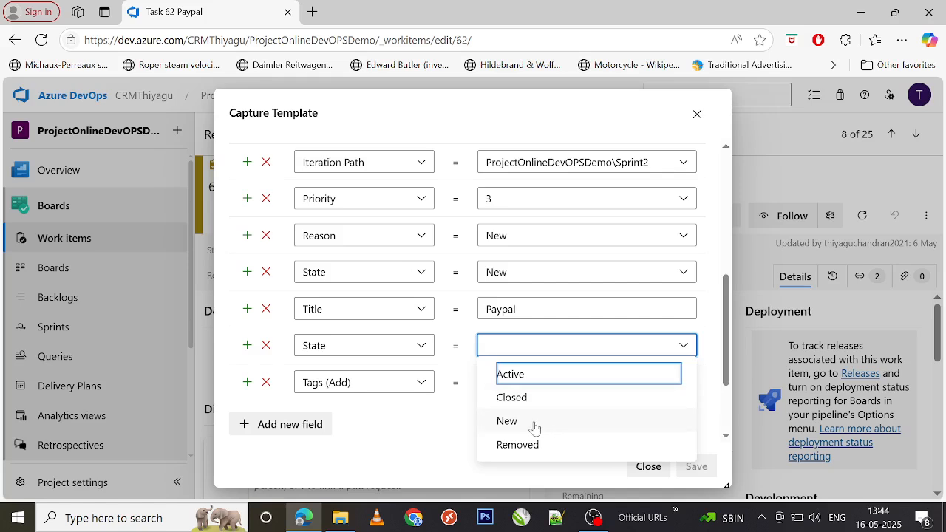
mouse_move(512, 424)
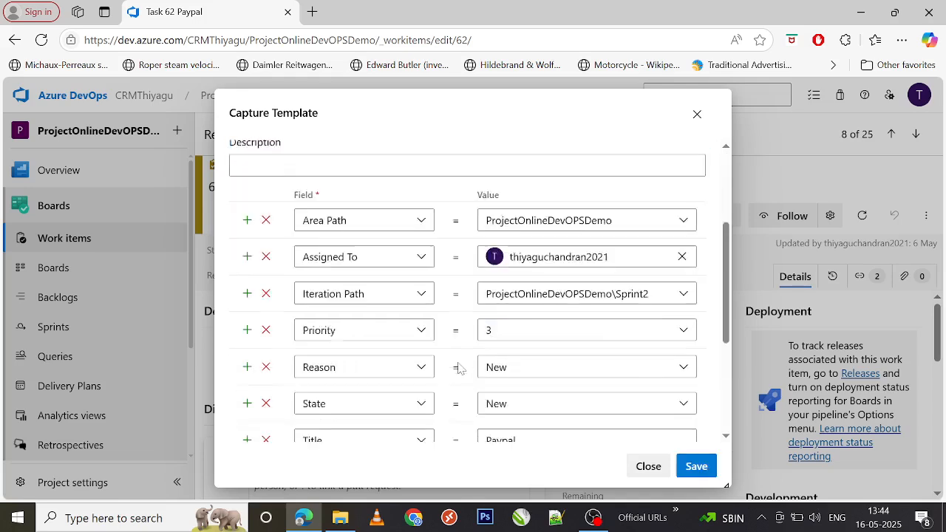
scroll(down, 3)
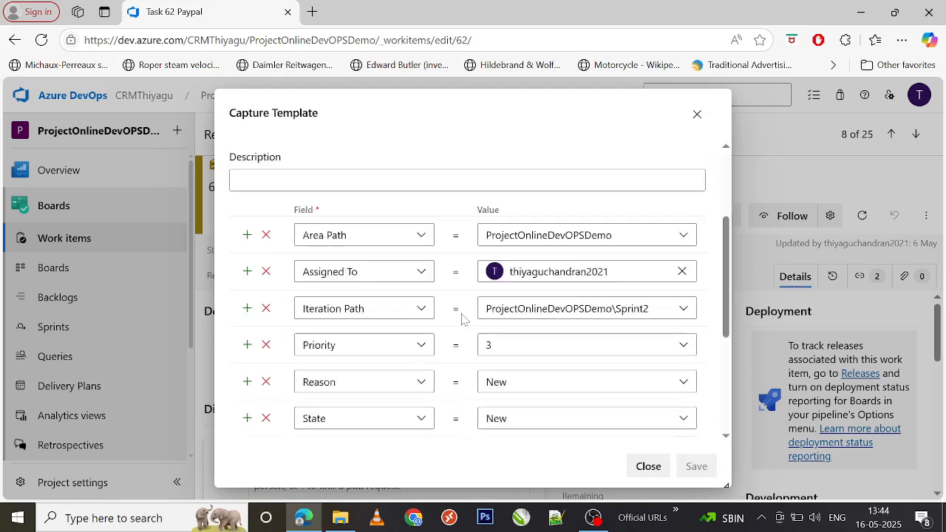
scroll(down, 3)
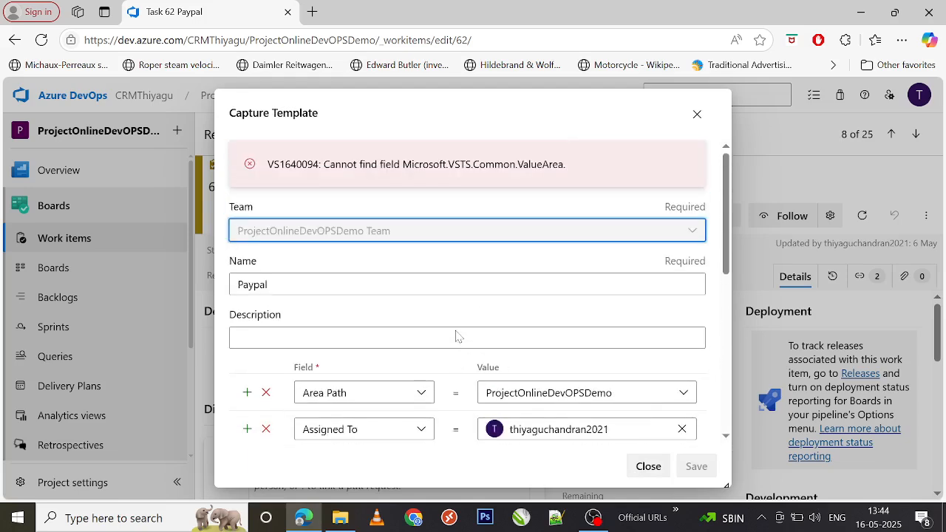
scroll(down, 3)
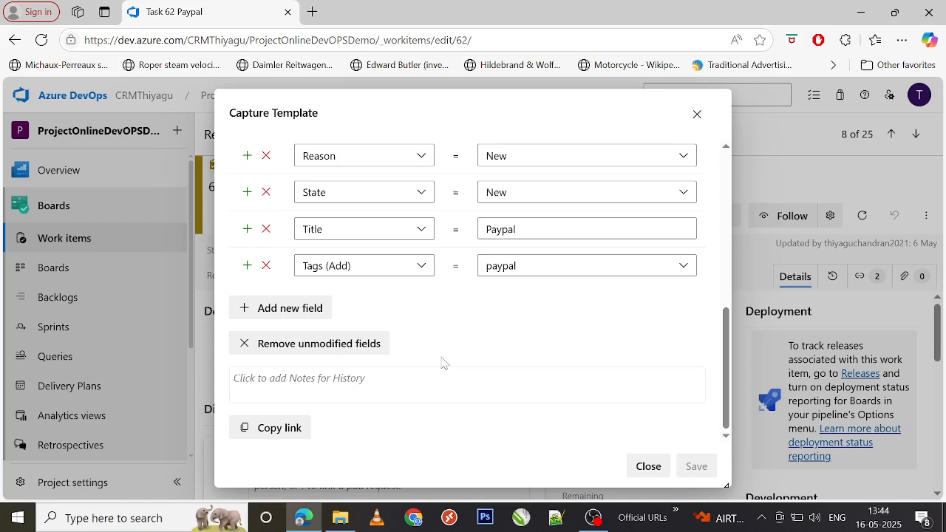
Apply the Paypal template to Task 62, giving priority 3 and the paypal tag, and save
click(647, 466)
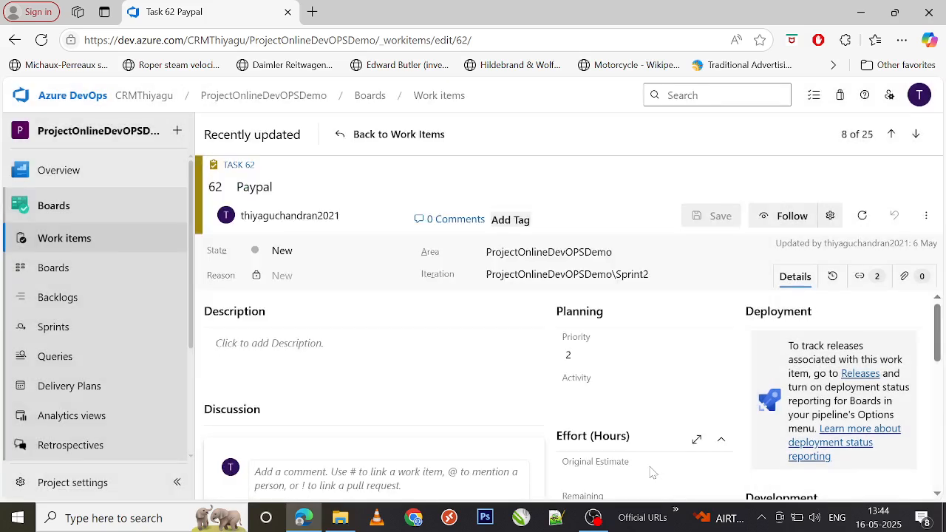
mouse_move(926, 215)
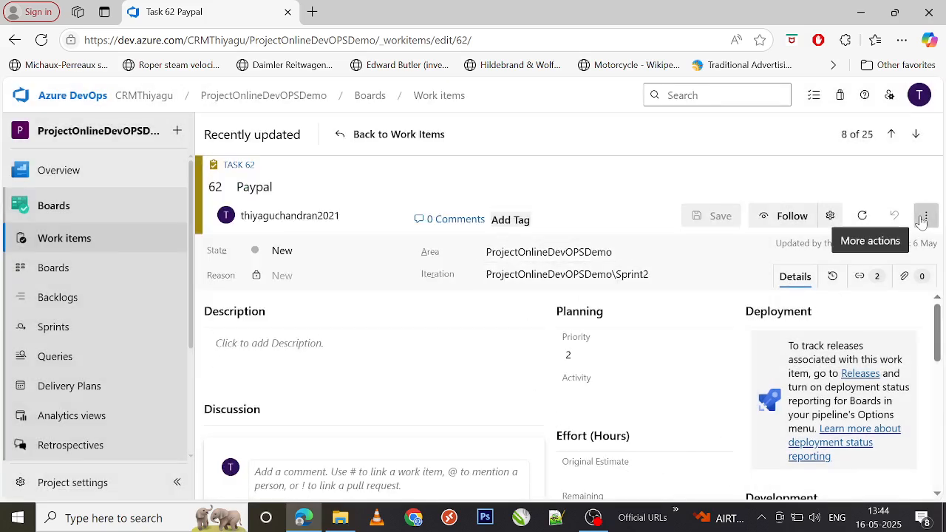
click(926, 215)
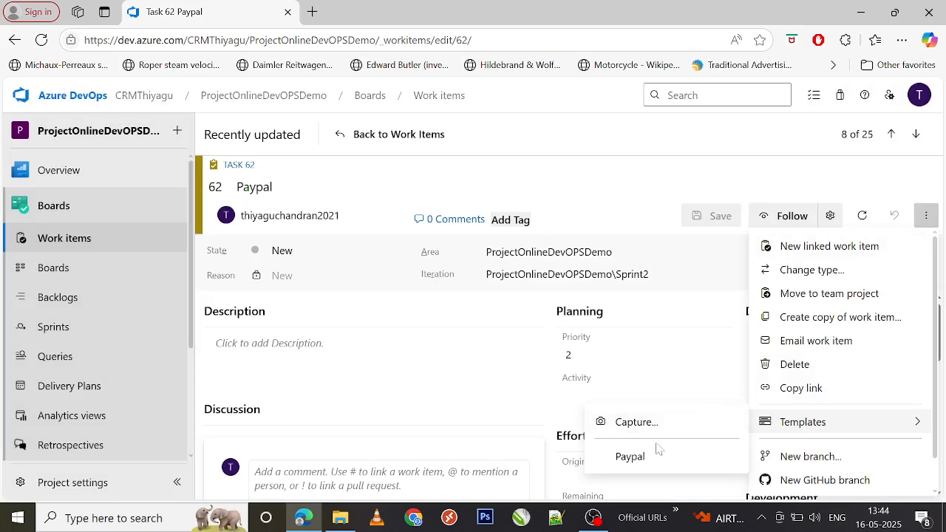
mouse_move(641, 457)
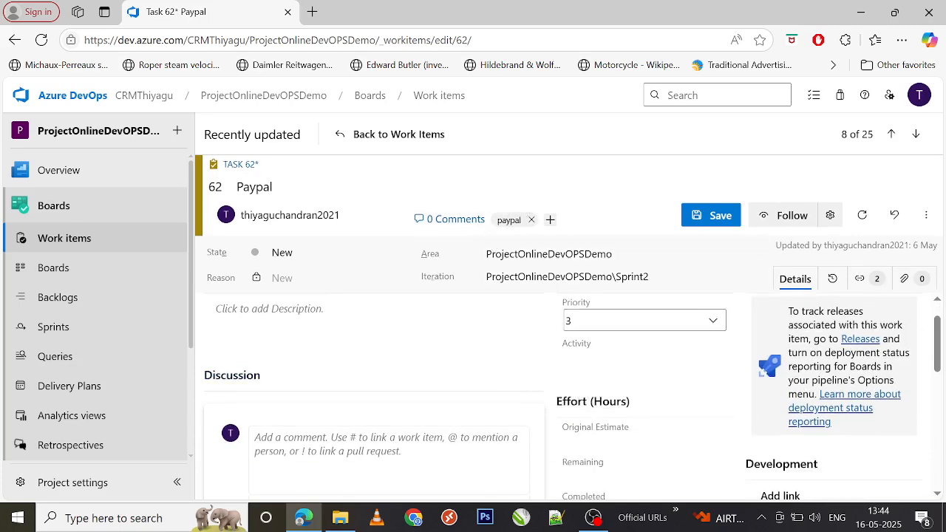
scroll(down, 3)
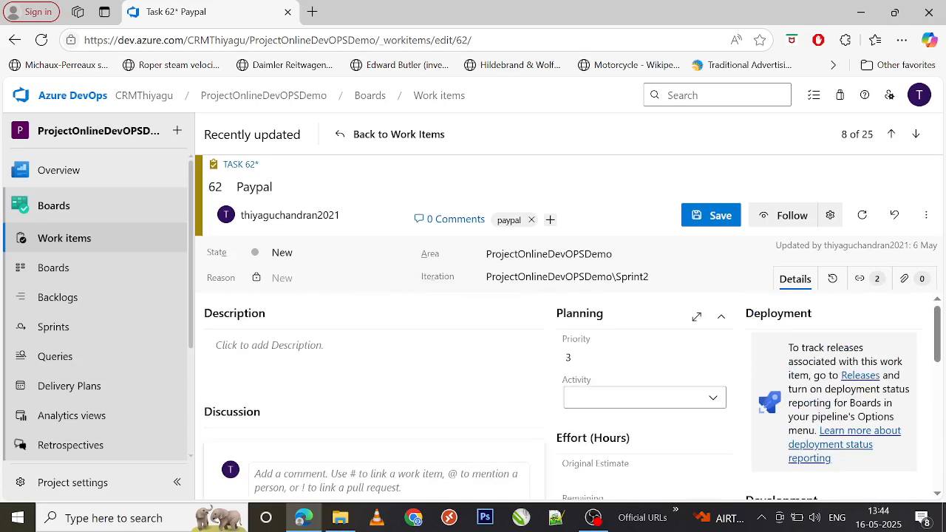
scroll(down, 3)
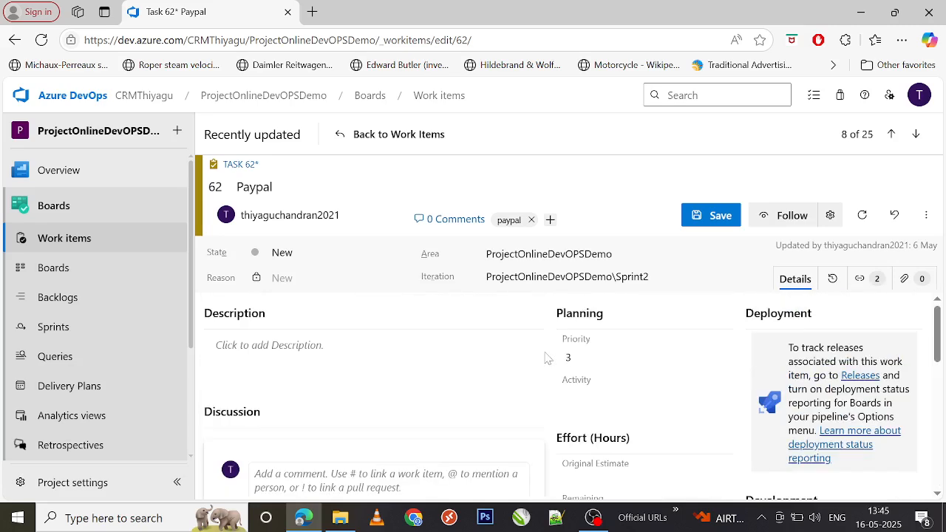
click(710, 215)
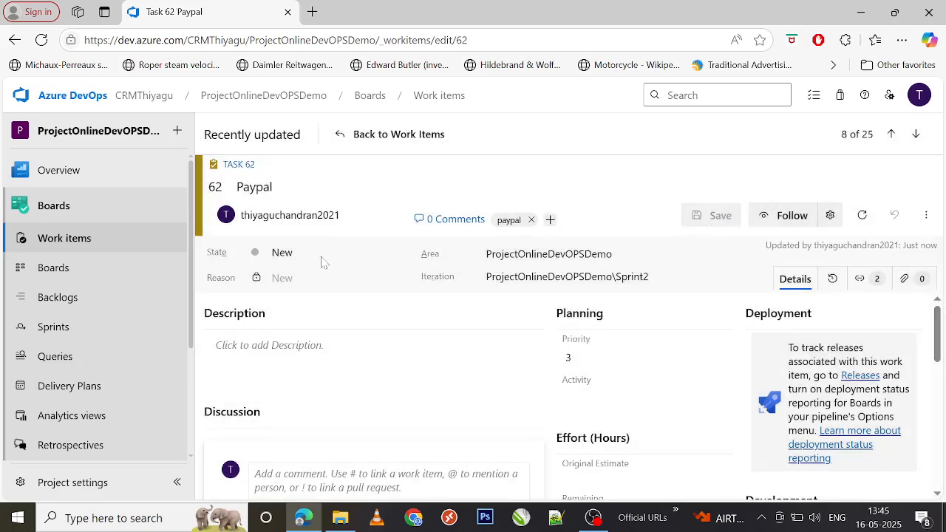
mouse_move(368, 147)
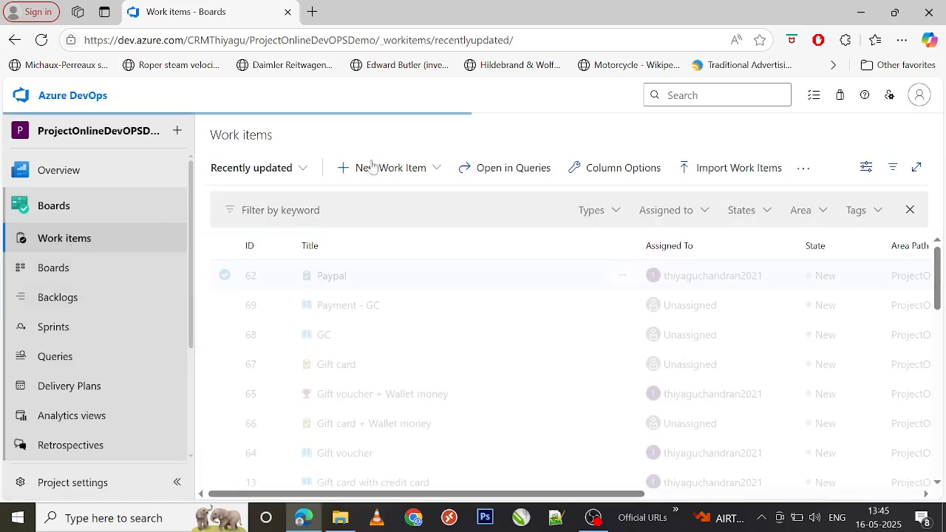
Create a new Task and fill it from the Paypal template: title Paypal, priority 3, paypal tag
click(389, 168)
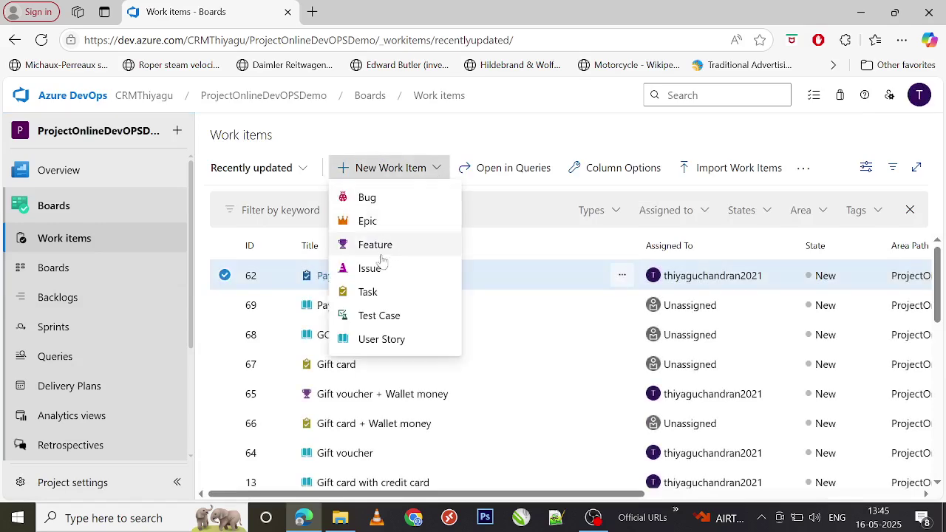
click(366, 291)
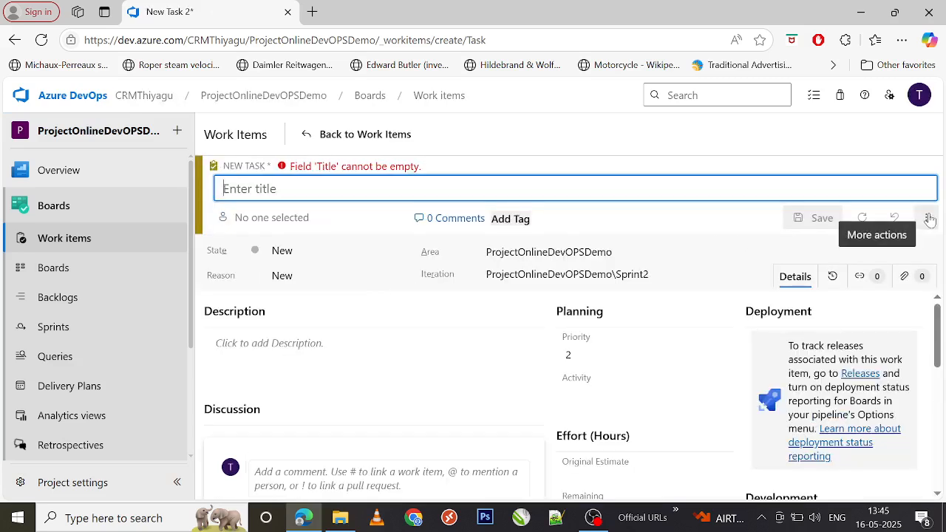
click(926, 217)
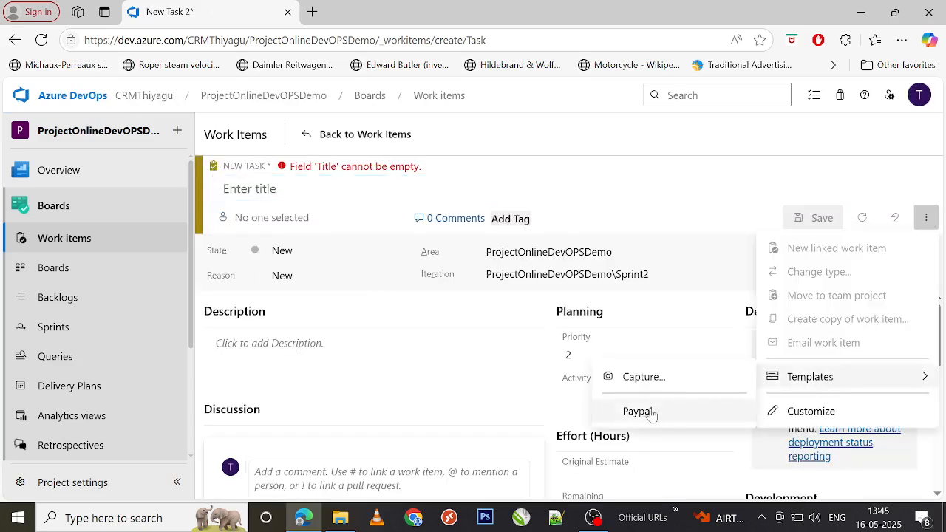
click(637, 411)
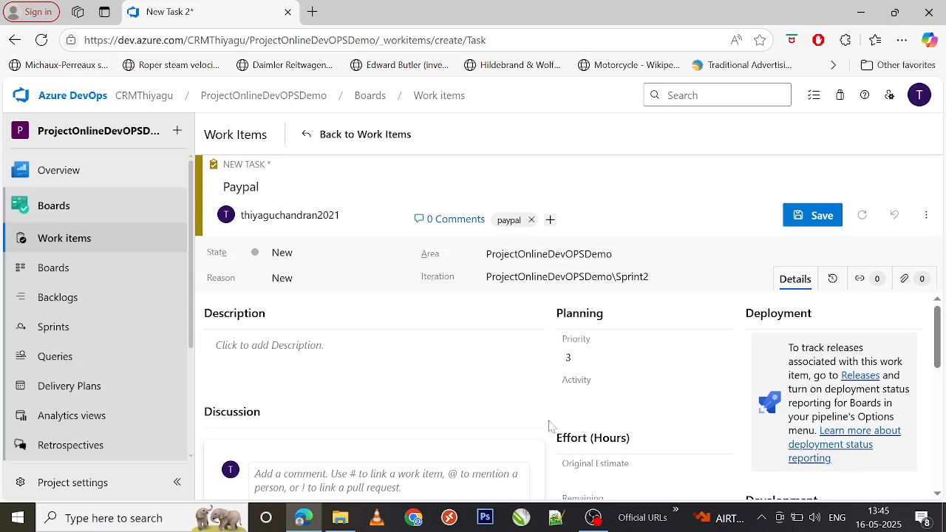
mouse_move(550, 402)
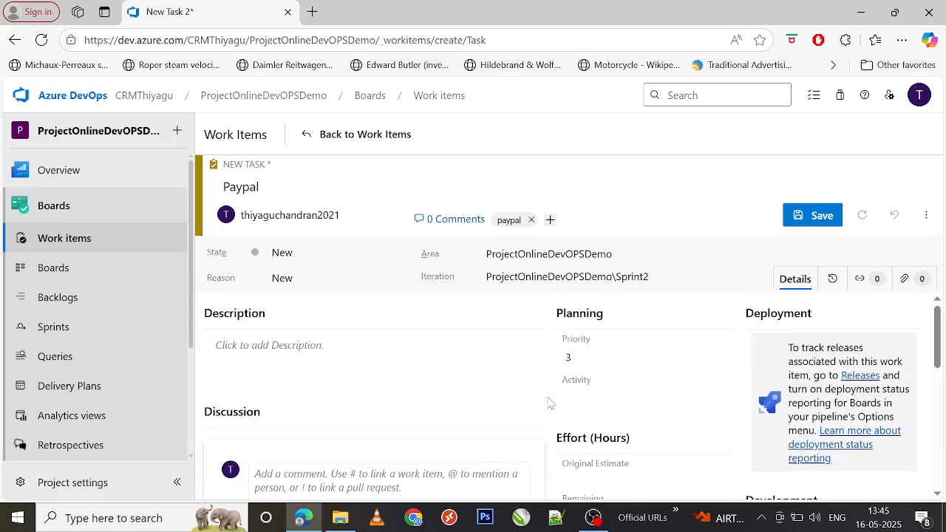